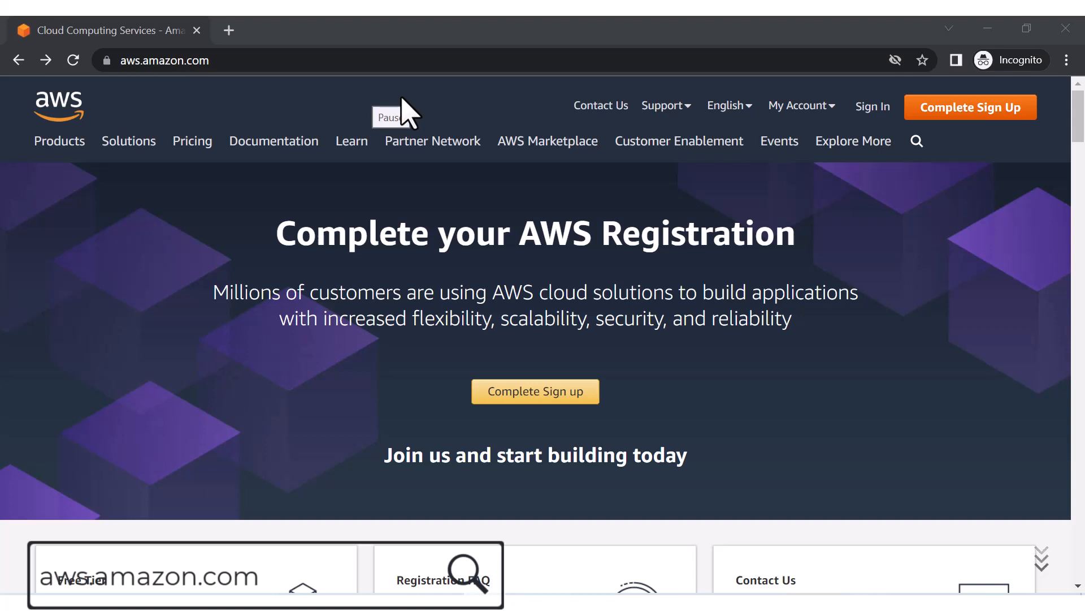
{"action": "mouse_move", "coordinate": [396, 326]}
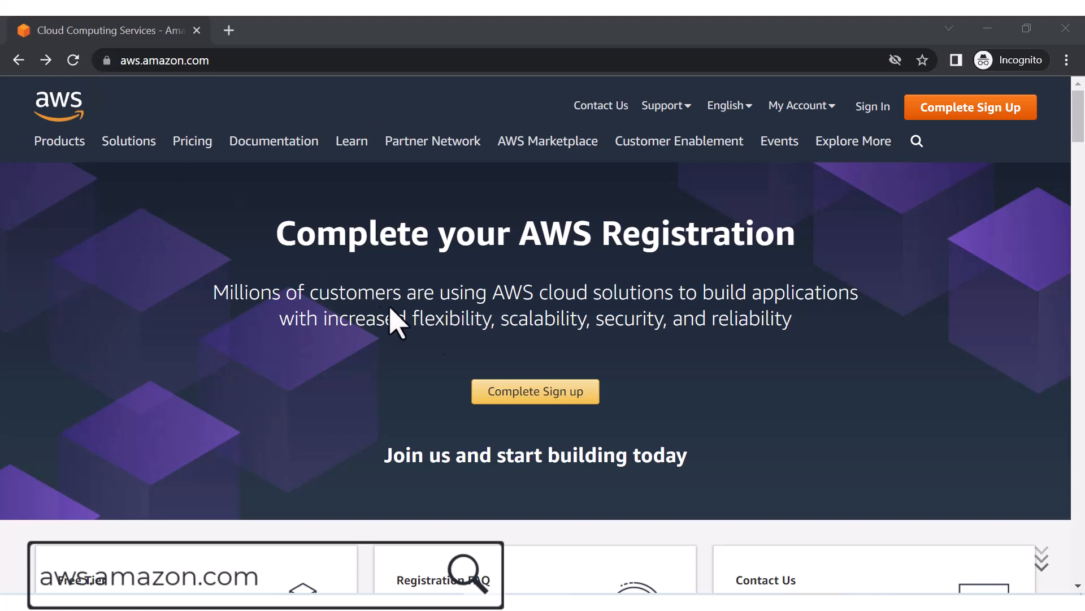
{"action": "mouse_move", "coordinate": [962, 429]}
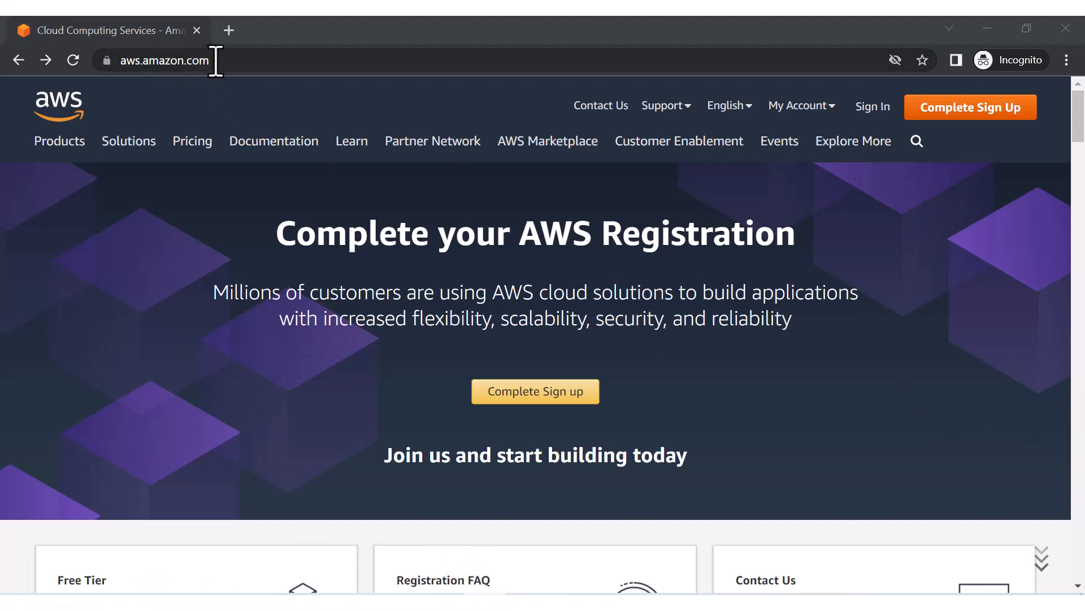
On aws.amazon.com, choose 'Complete Sign Up' to load the AWS sign-in page.
{"action": "left_click", "coordinate": [163, 60]}
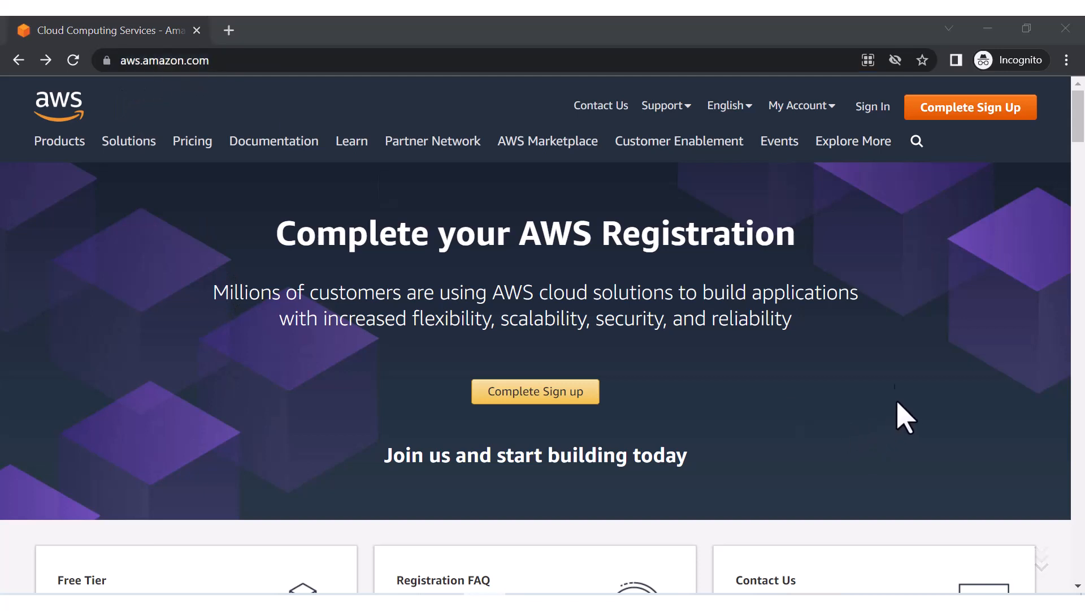
{"action": "mouse_move", "coordinate": [663, 465]}
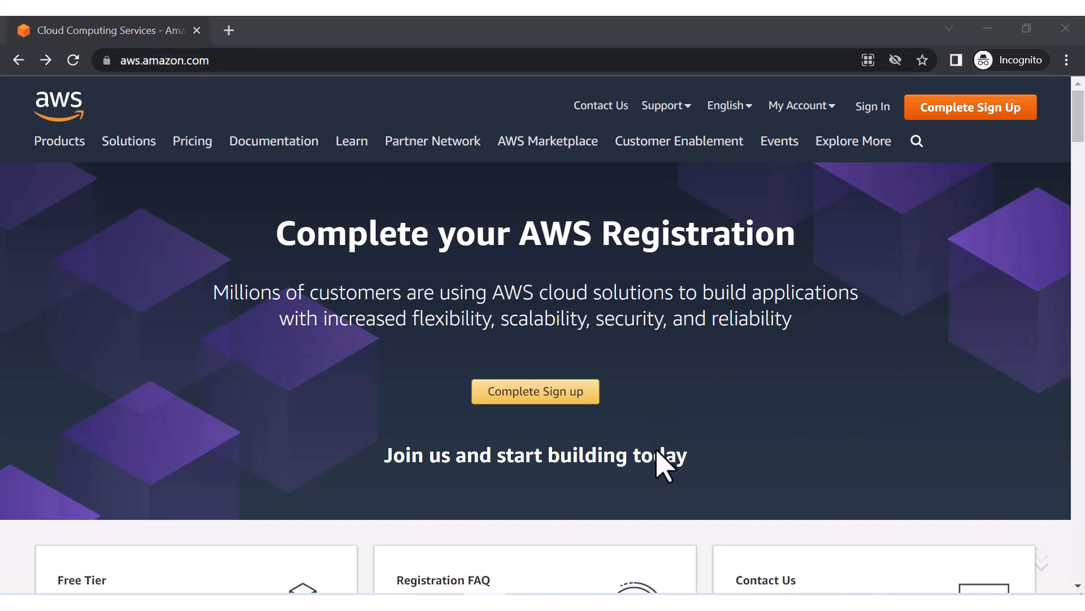
{"action": "mouse_move", "coordinate": [970, 108]}
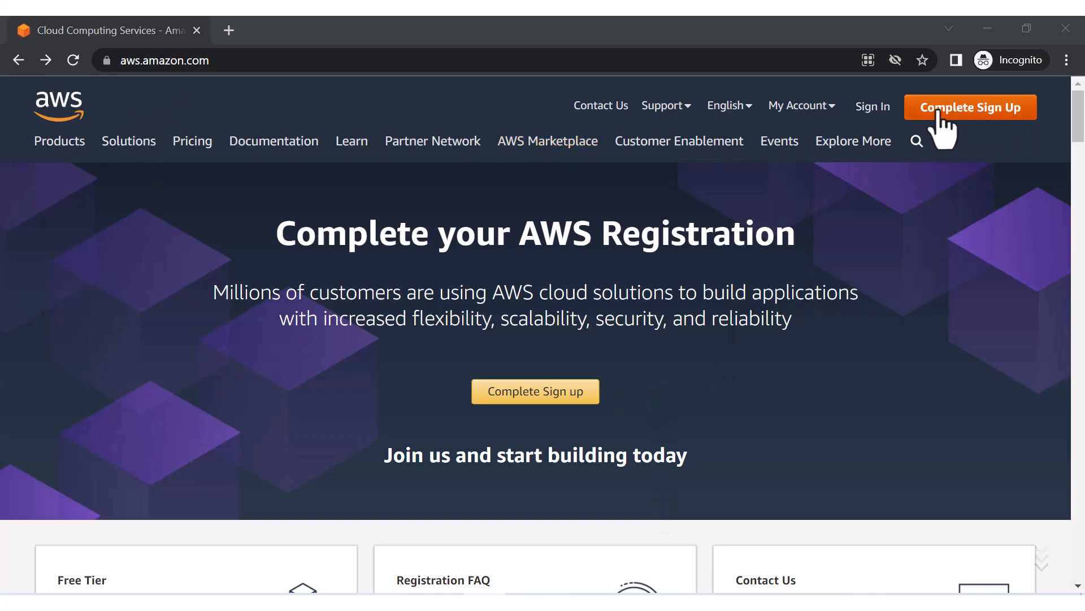
{"action": "mouse_move", "coordinate": [938, 125]}
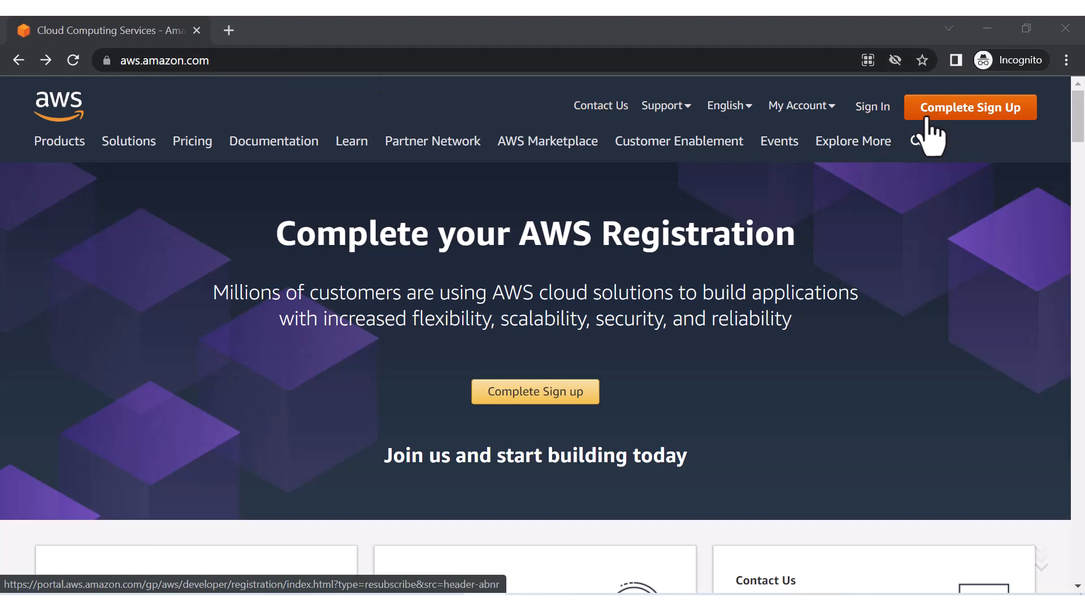
{"action": "left_click", "coordinate": [970, 107]}
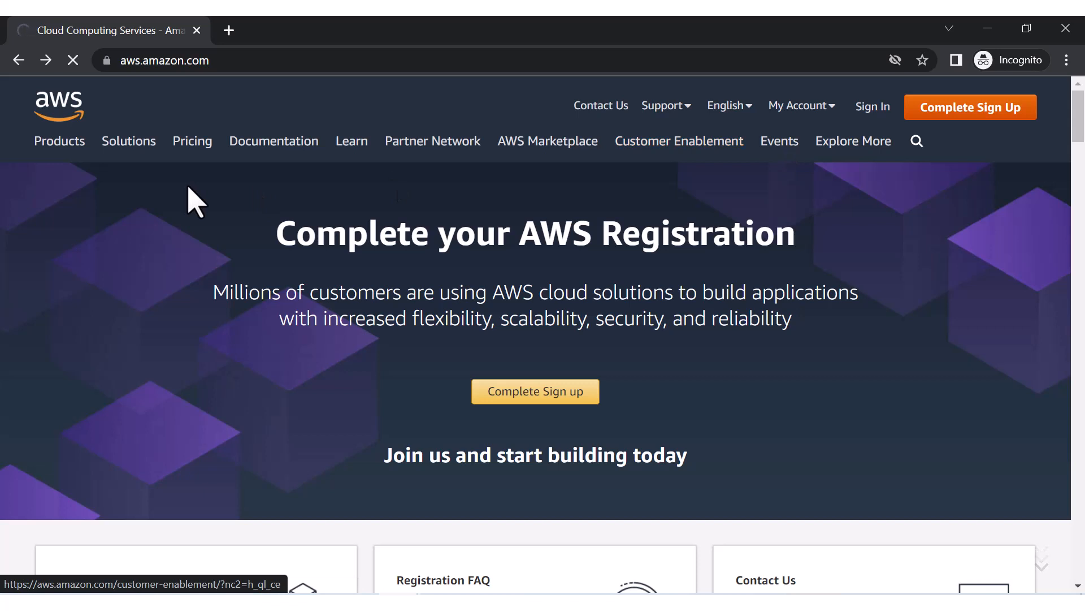
Keep Root user selected and choose 'Create a new AWS account'.
{"action": "left_click", "coordinate": [534, 391]}
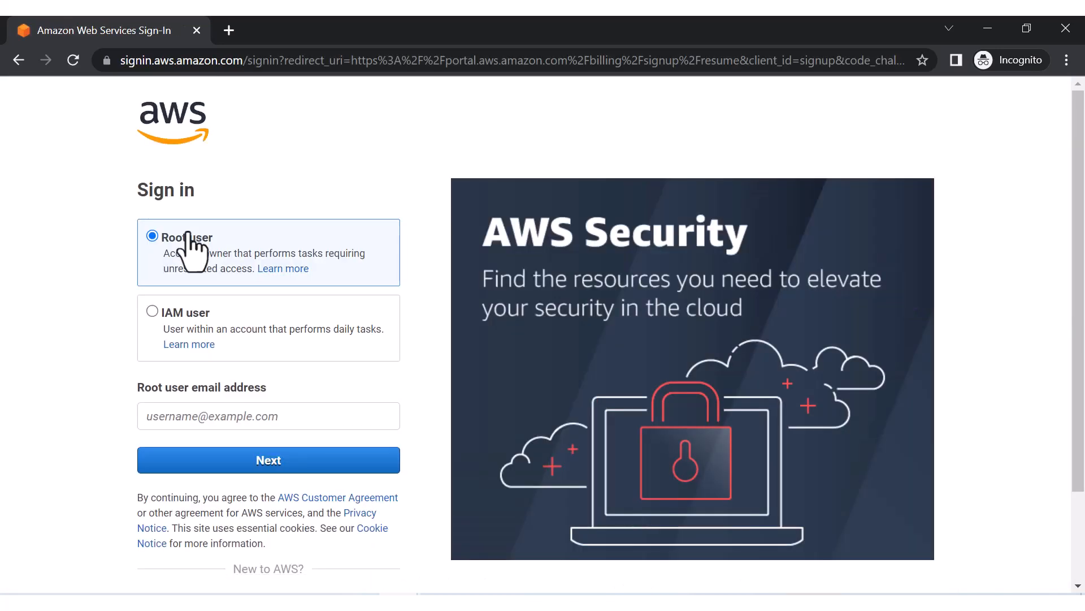
{"action": "scroll", "scroll_direction": "down", "scroll_amount": 3}
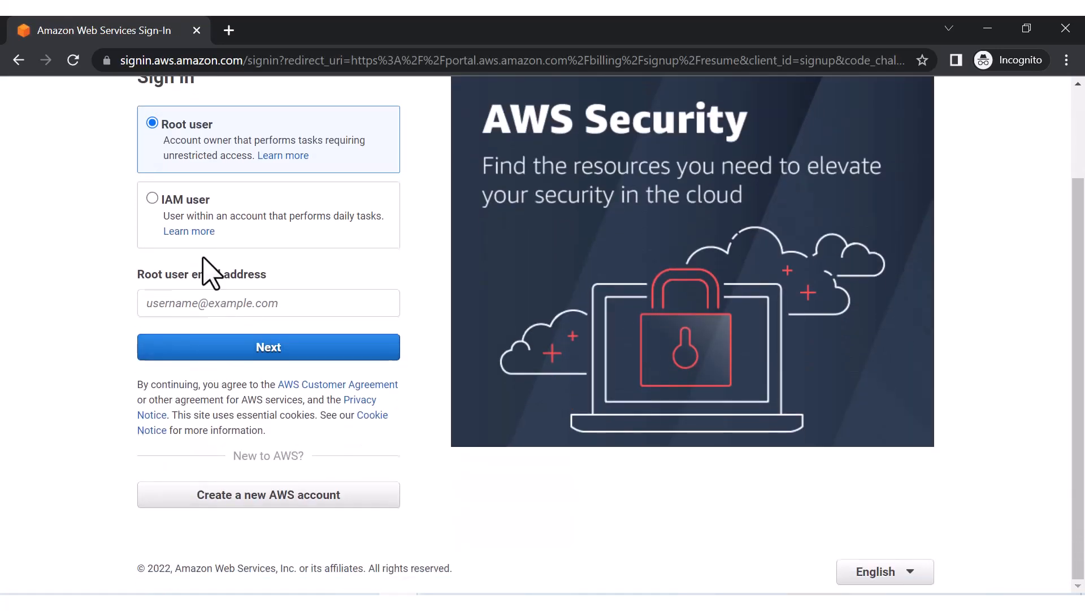
{"action": "mouse_move", "coordinate": [268, 360]}
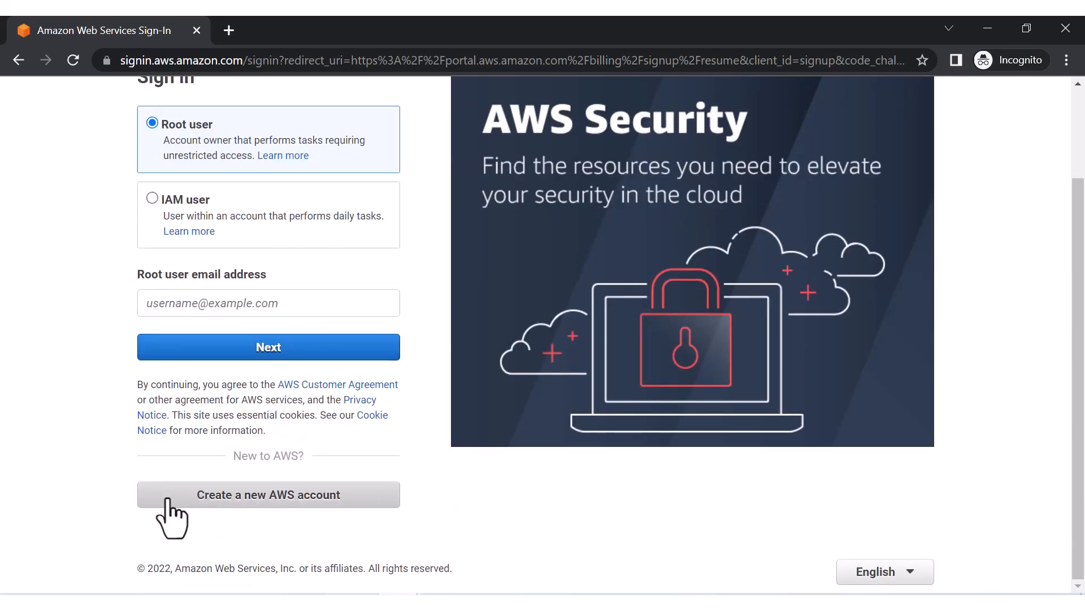
{"action": "mouse_move", "coordinate": [173, 493]}
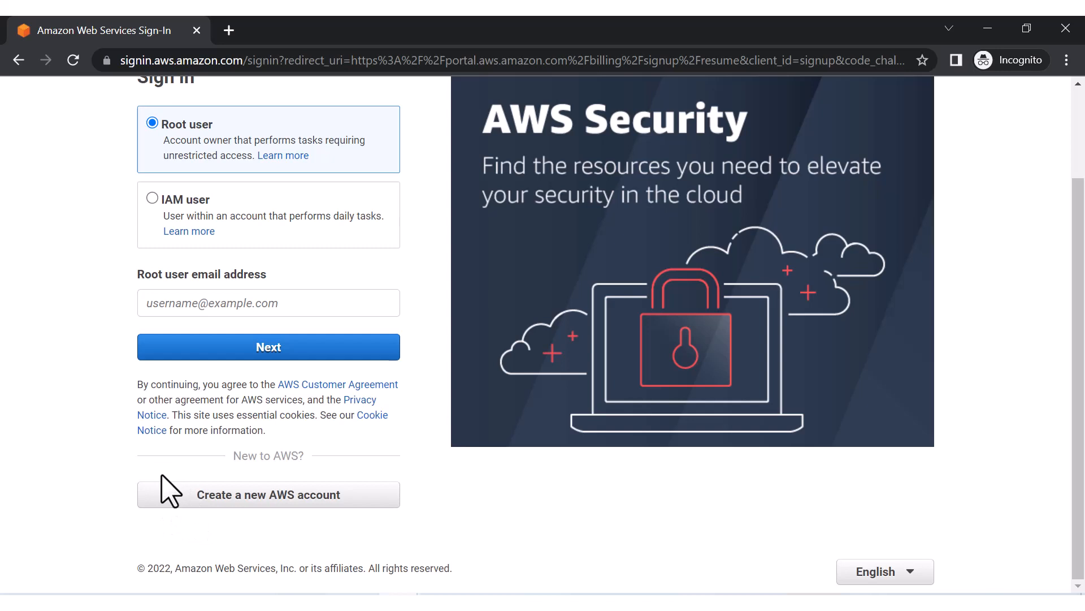
{"action": "mouse_move", "coordinate": [171, 491]}
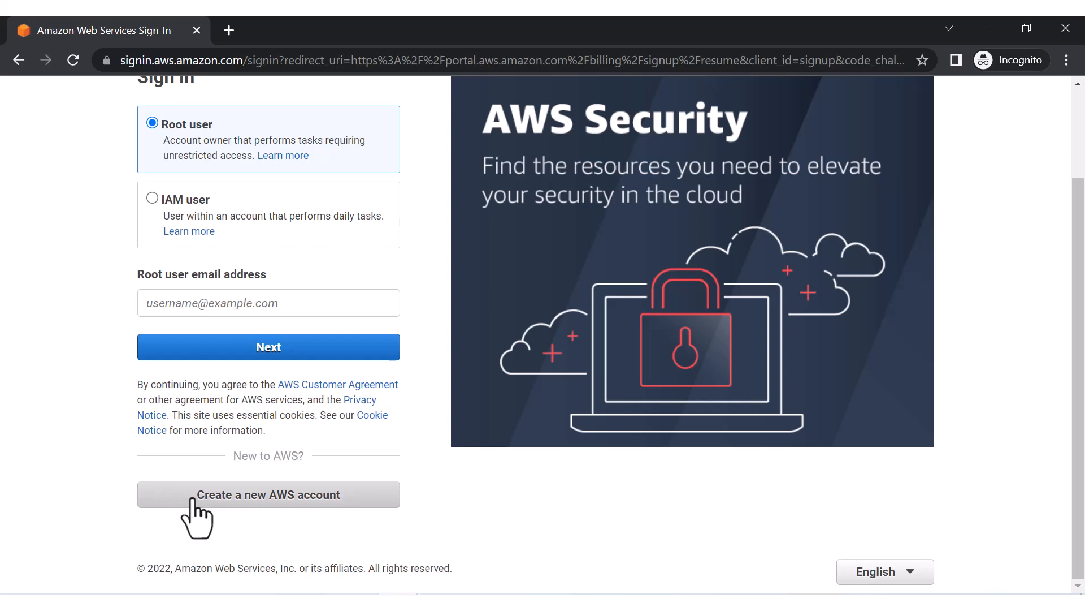
{"action": "left_click", "coordinate": [268, 494]}
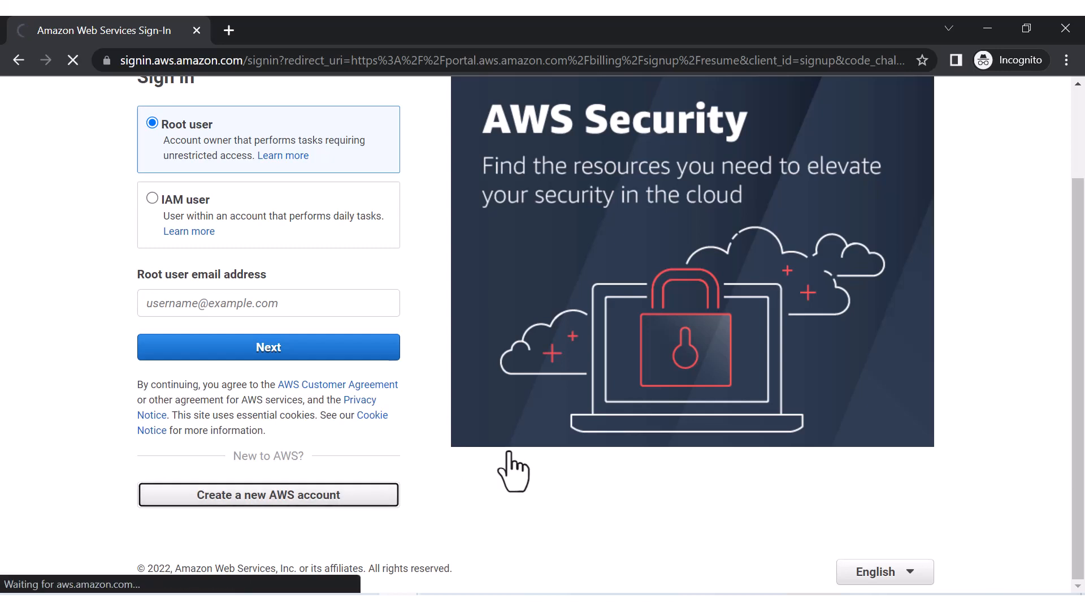
{"action": "left_click", "coordinate": [268, 494]}
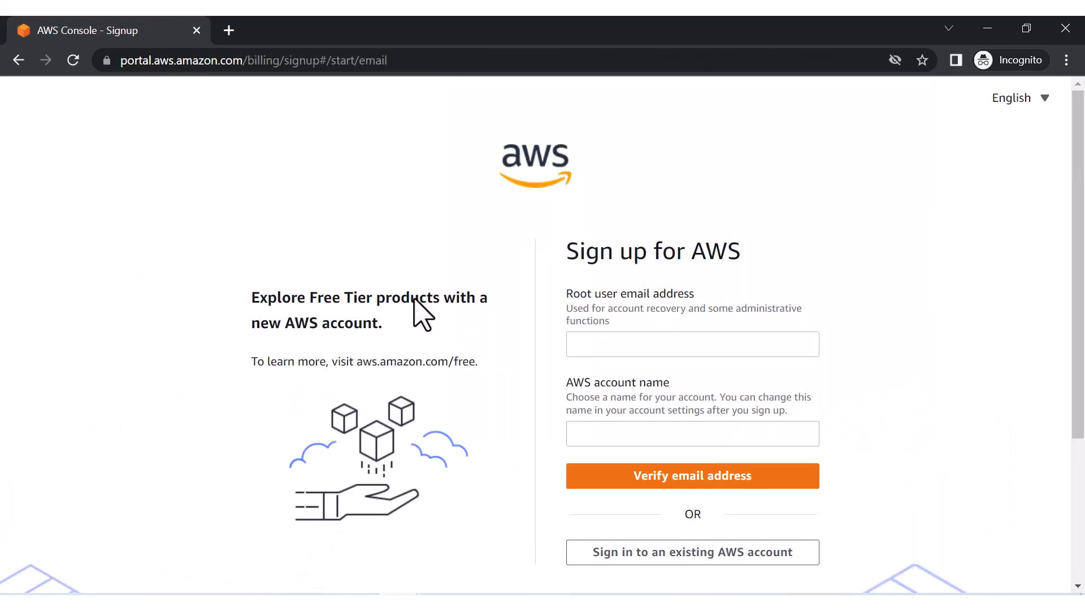
{"action": "scroll", "scroll_direction": "down", "scroll_amount": 3}
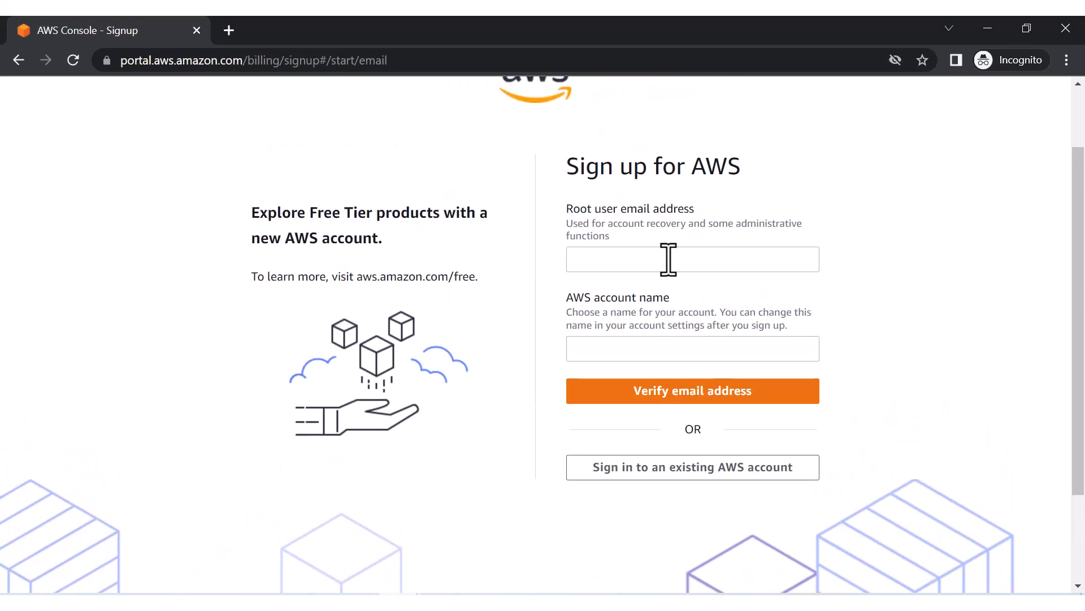
{"action": "mouse_move", "coordinate": [471, 416]}
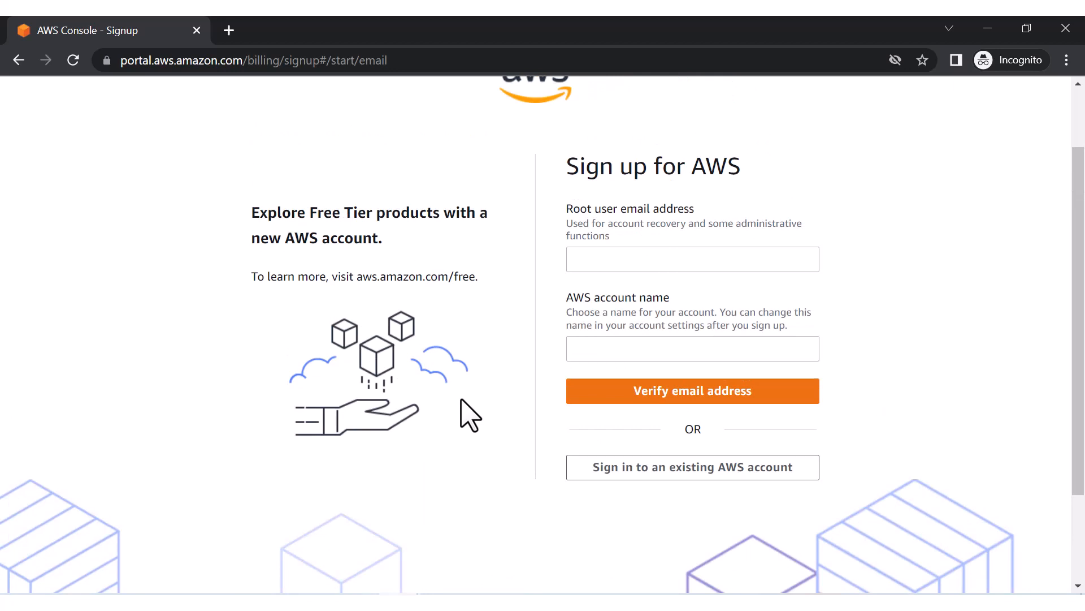
{"action": "mouse_move", "coordinate": [398, 588]}
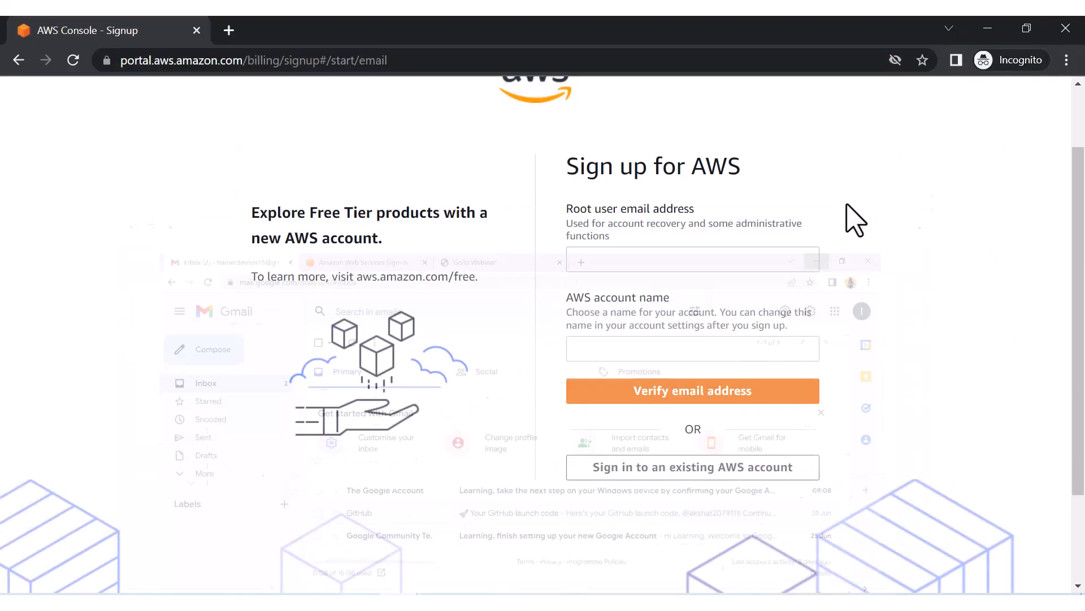
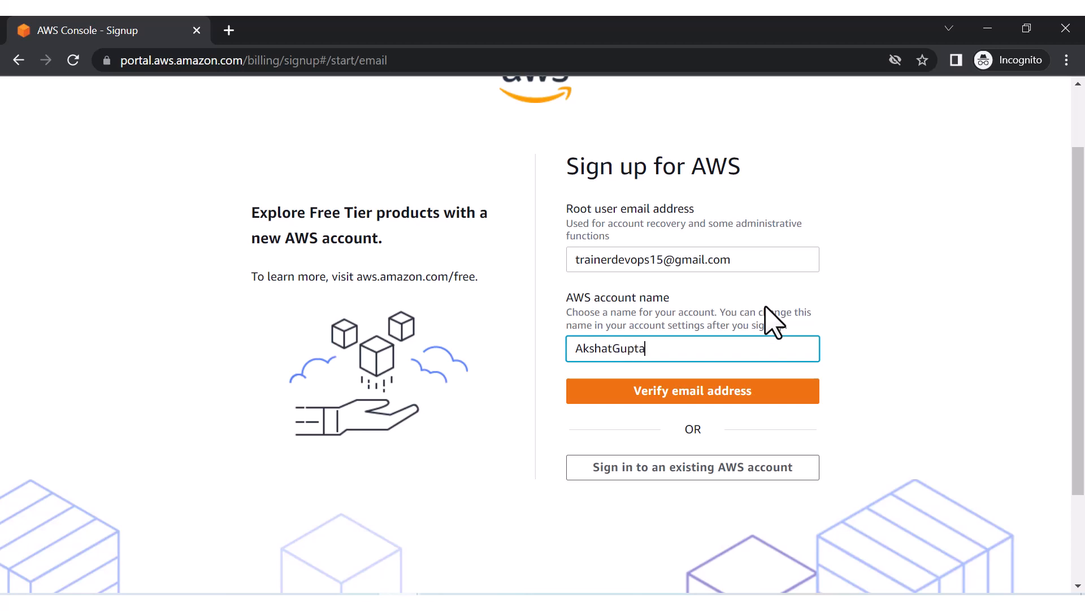
{"action": "left_click", "coordinate": [692, 391]}
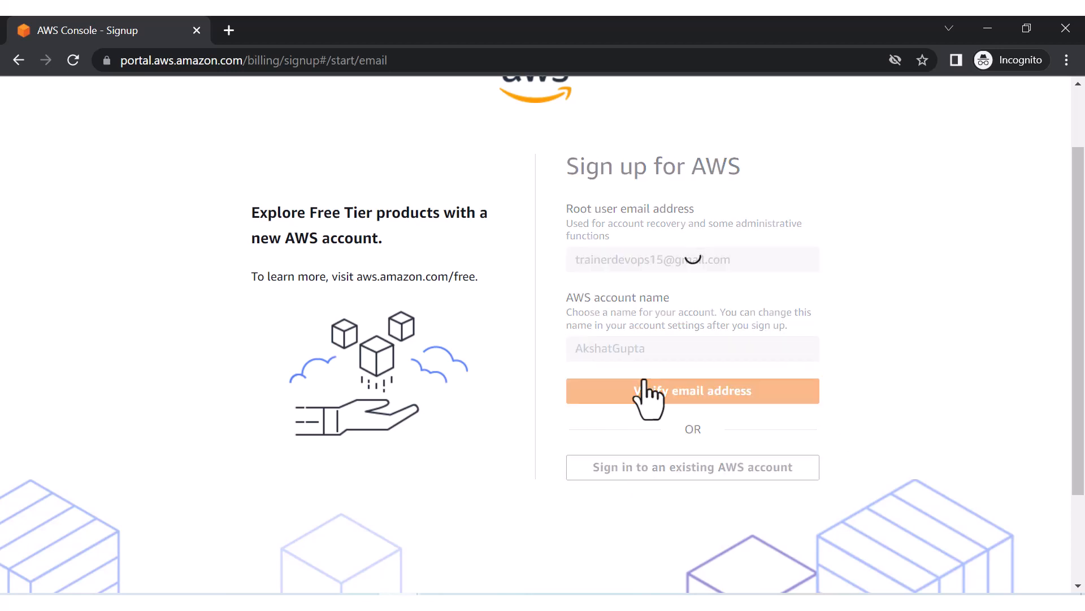
{"action": "left_click", "coordinate": [691, 391]}
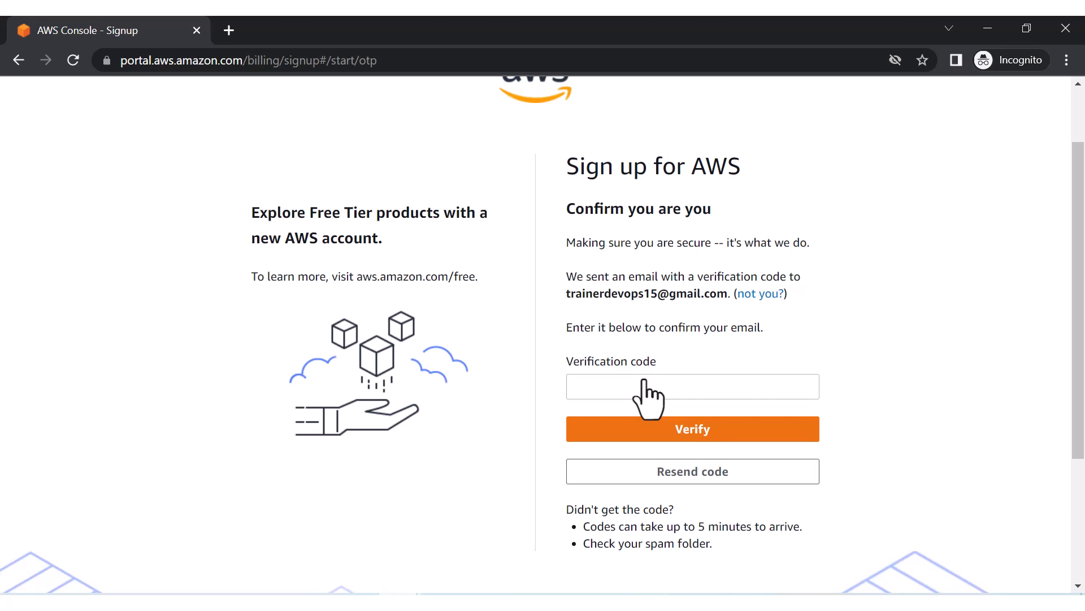
{"action": "mouse_move", "coordinate": [746, 303]}
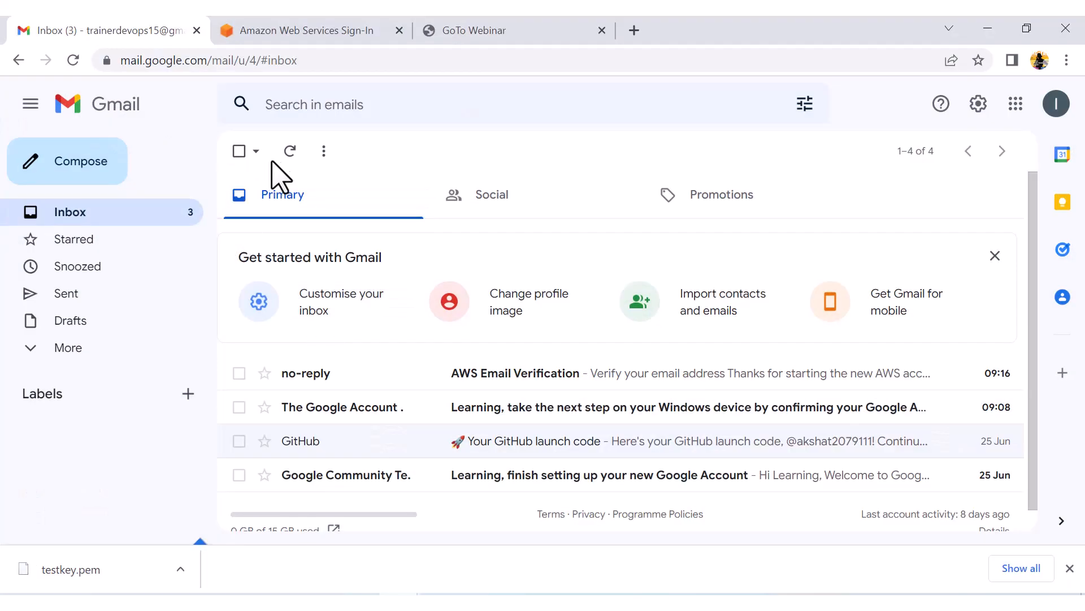
{"action": "left_click", "coordinate": [515, 373]}
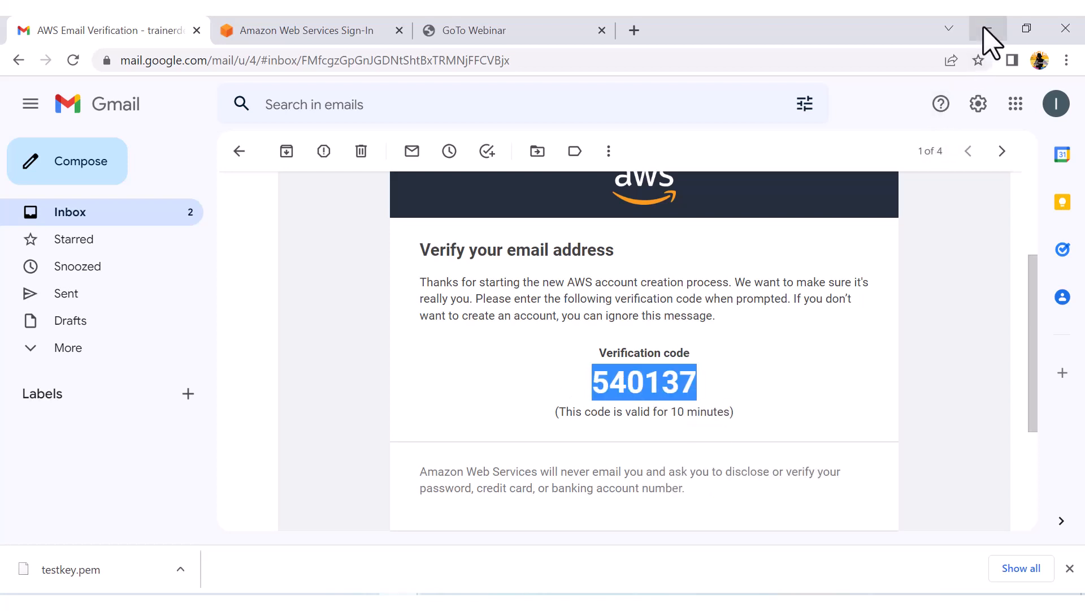
{"action": "left_click", "coordinate": [989, 27]}
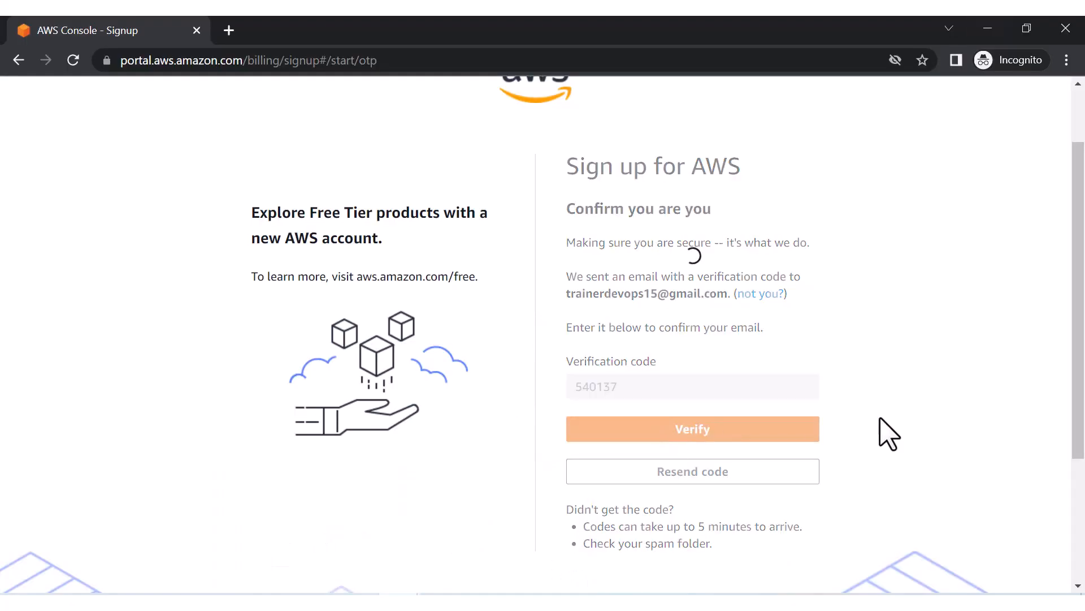
Submit the verification code, then enter and confirm the root user password.
{"action": "left_click", "coordinate": [691, 429]}
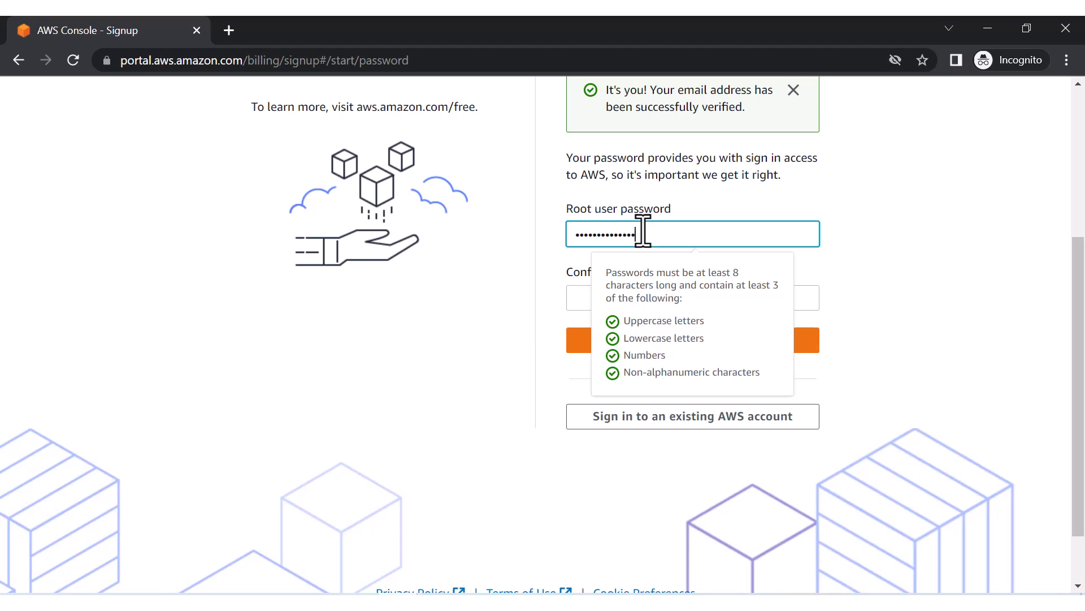
{"action": "left_click", "coordinate": [692, 296]}
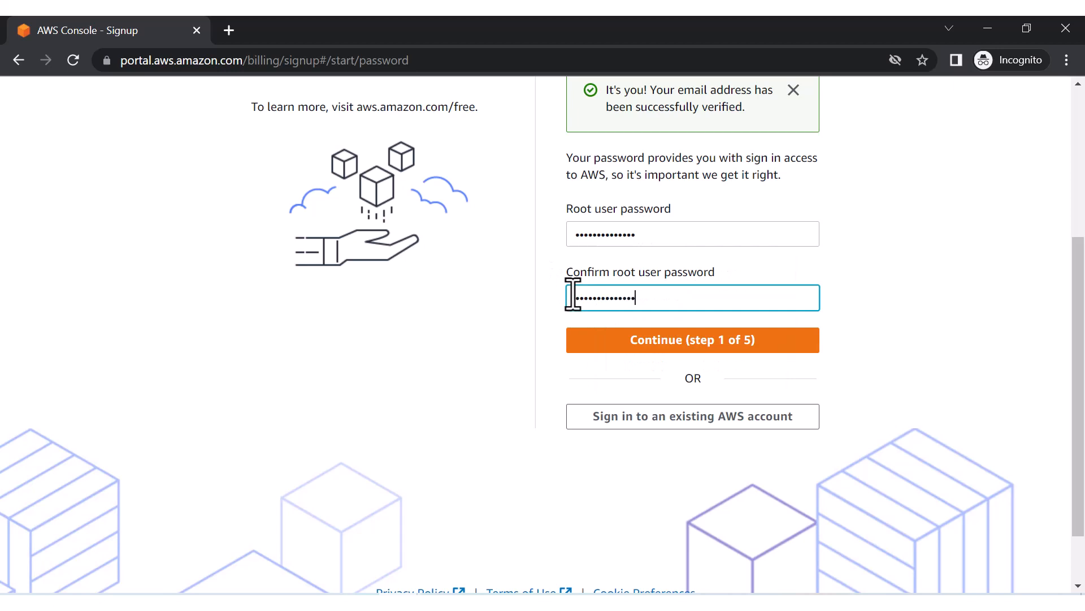
{"action": "left_click", "coordinate": [692, 339]}
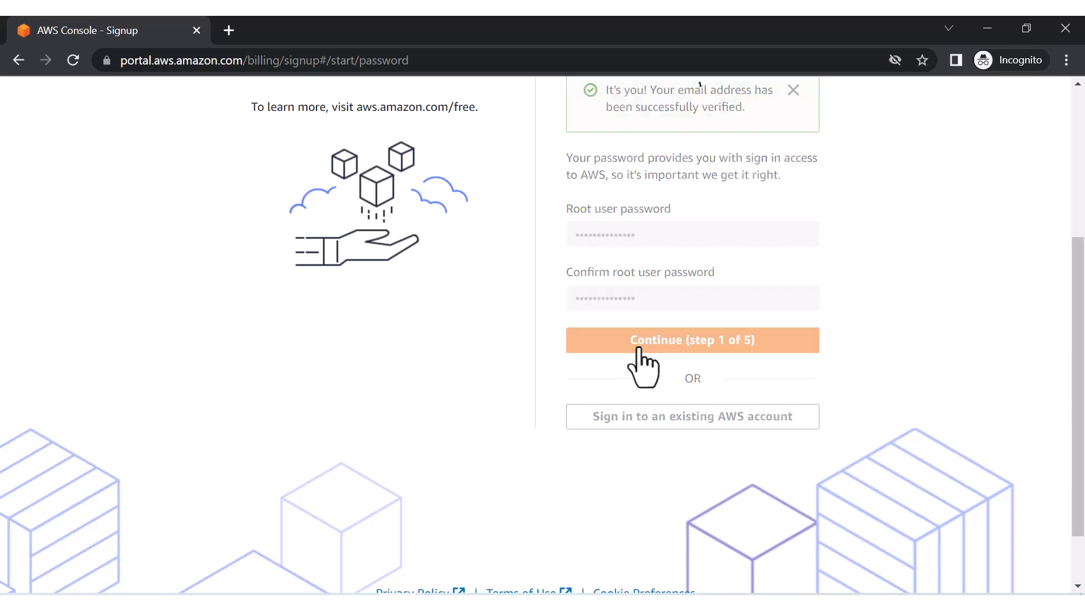
Choose Personal account type, enter the full name ending 'Gupta' and the phone number.
{"action": "left_click", "coordinate": [692, 339]}
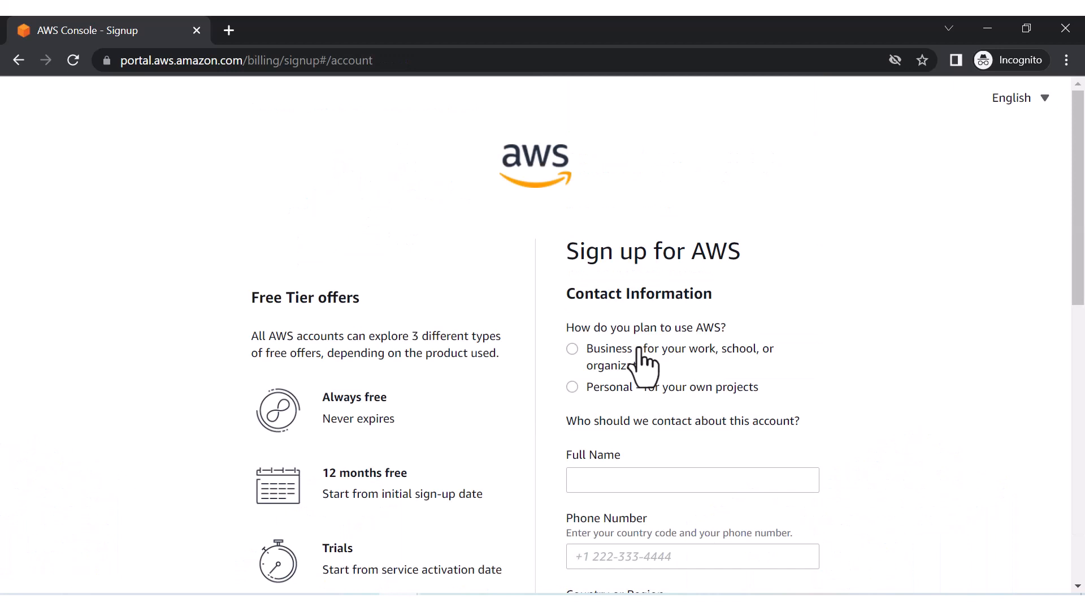
{"action": "scroll", "scroll_direction": "down", "scroll_amount": 3}
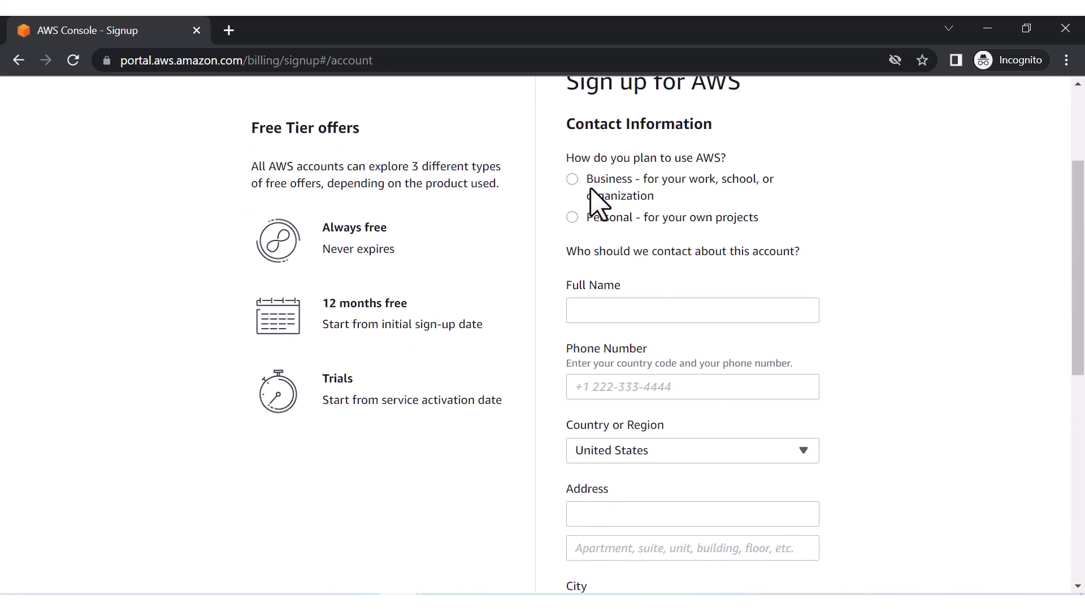
{"action": "mouse_move", "coordinate": [637, 250]}
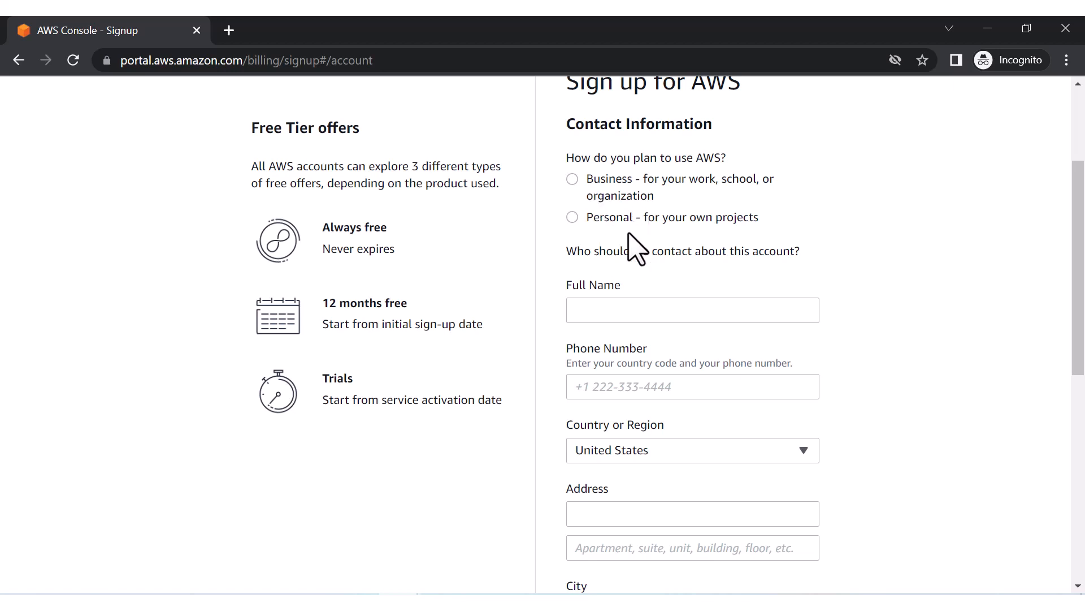
{"action": "mouse_move", "coordinate": [637, 235]}
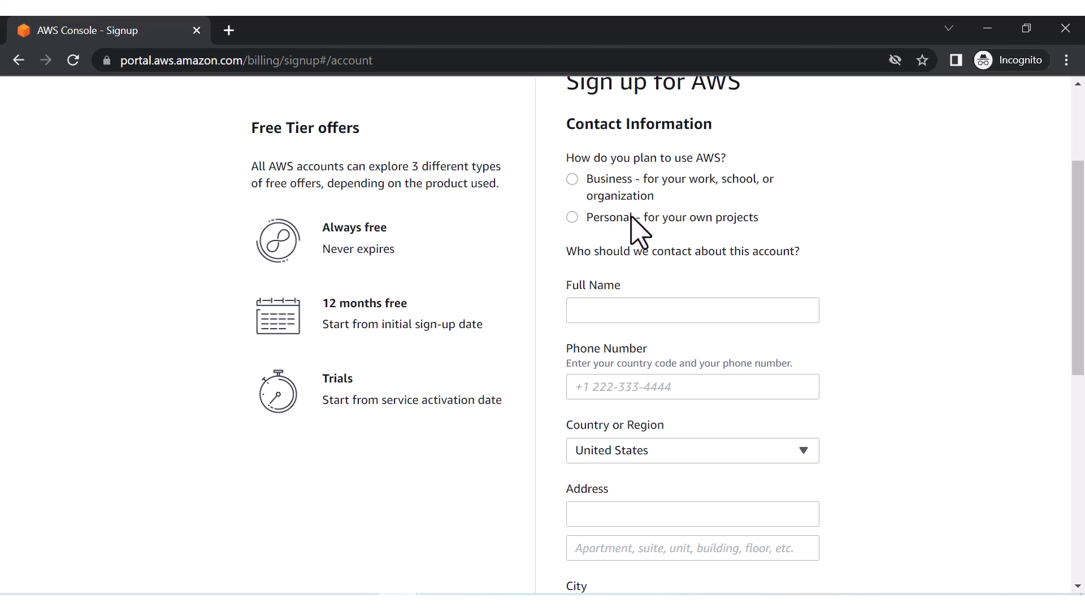
{"action": "mouse_move", "coordinate": [641, 235]}
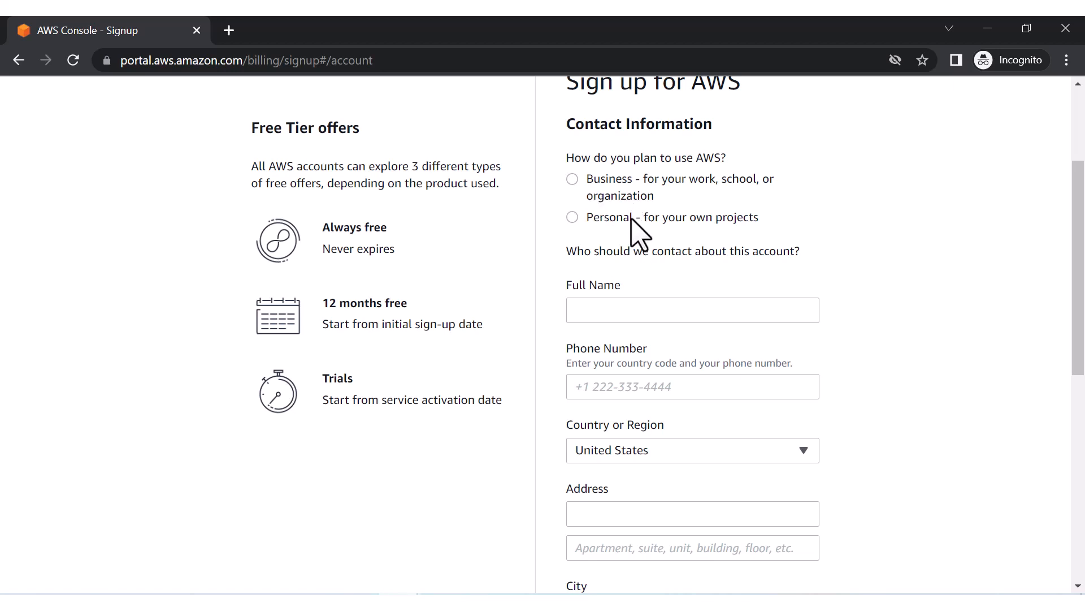
{"action": "left_click", "coordinate": [573, 217]}
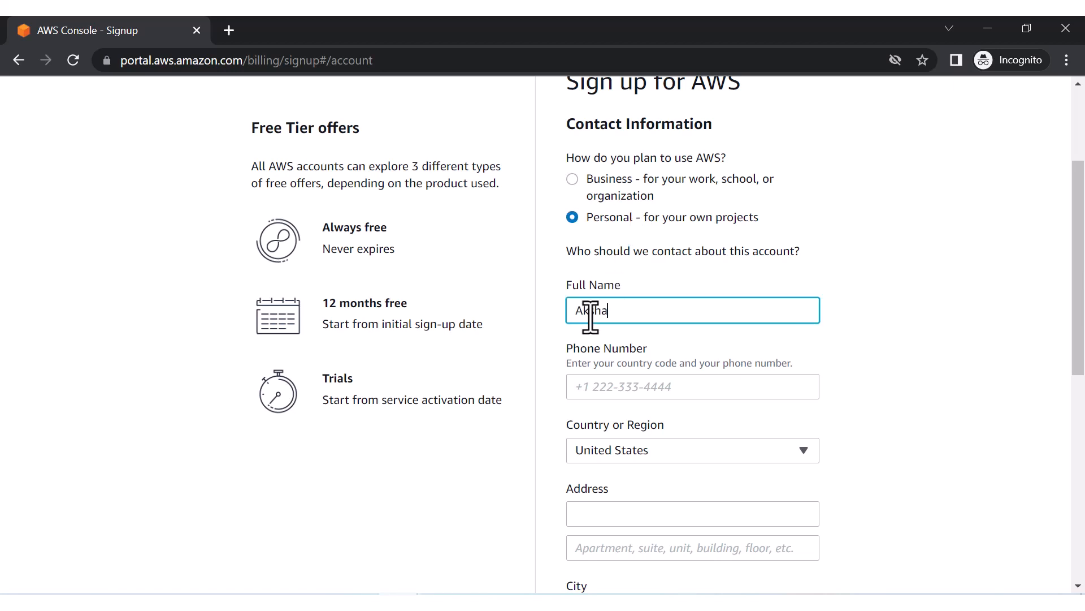
{"action": "type", "text": "t Gupta"}
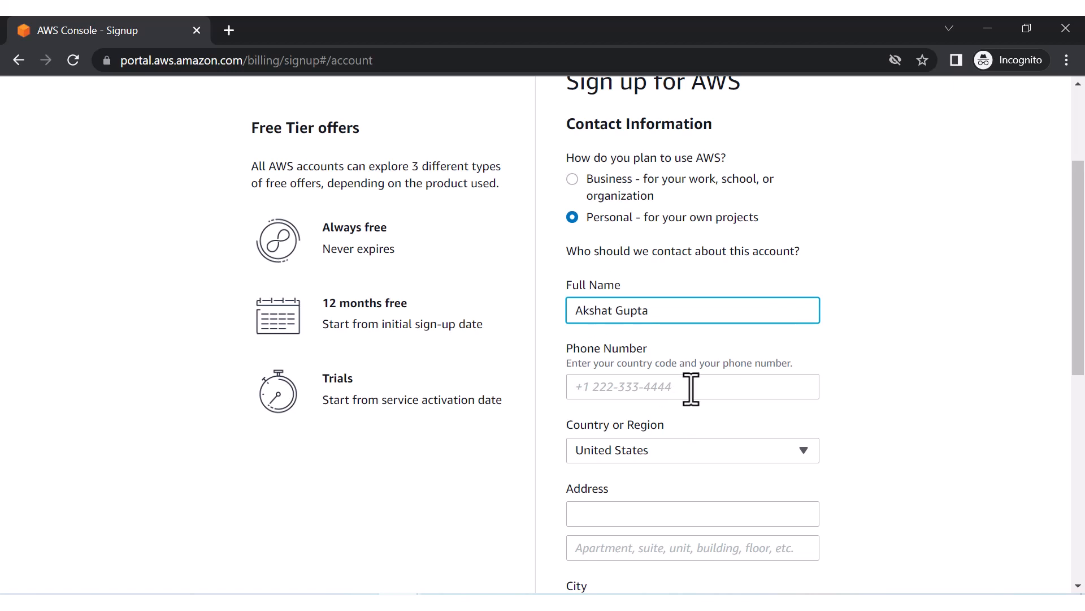
{"action": "mouse_move", "coordinate": [929, 511]}
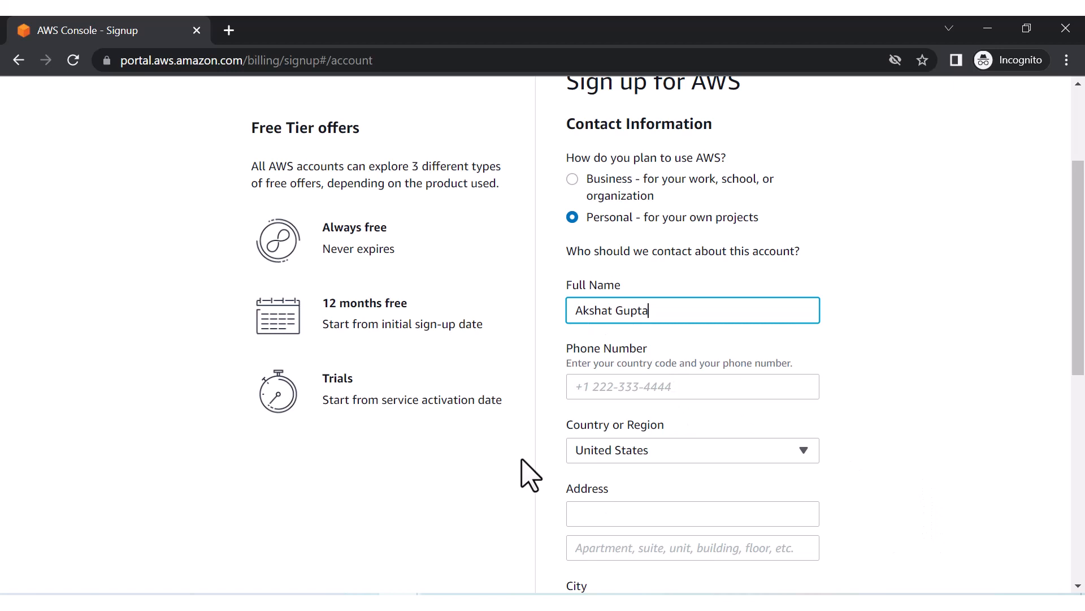
{"action": "left_click", "coordinate": [692, 386]}
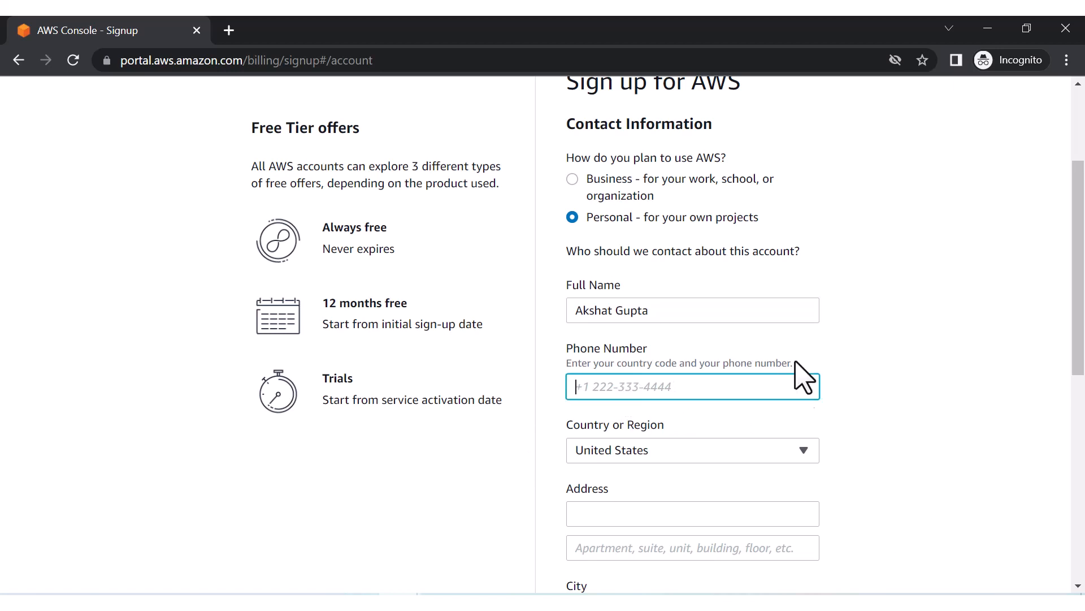
Set country India, address 'test address', Mumbai, Maharastra, postal code 400, and accept the agreement.
{"action": "scroll", "scroll_direction": "down", "scroll_amount": 3}
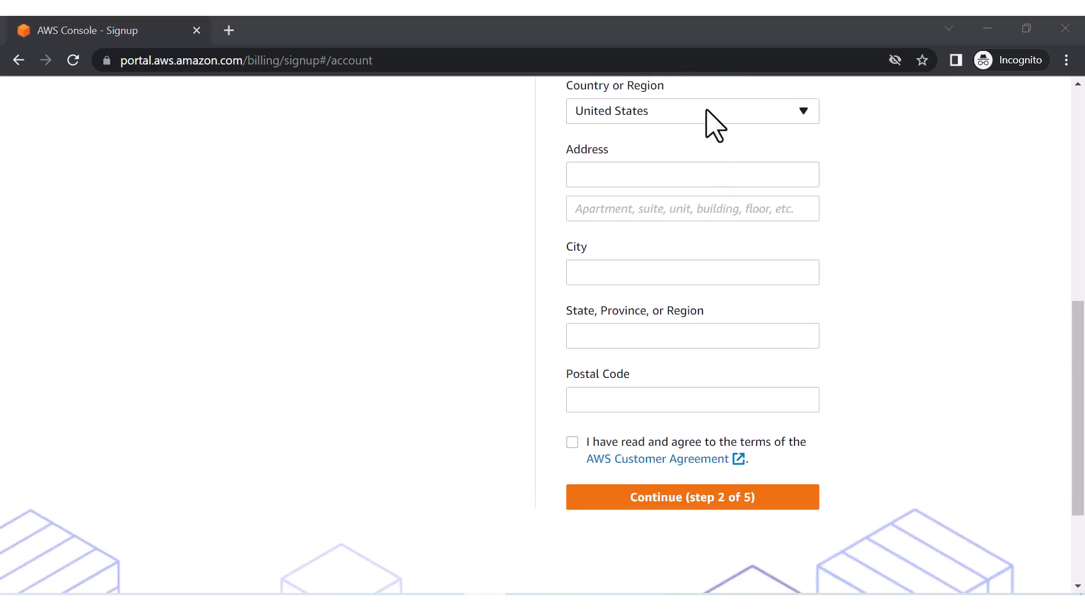
{"action": "type", "text": "inid"}
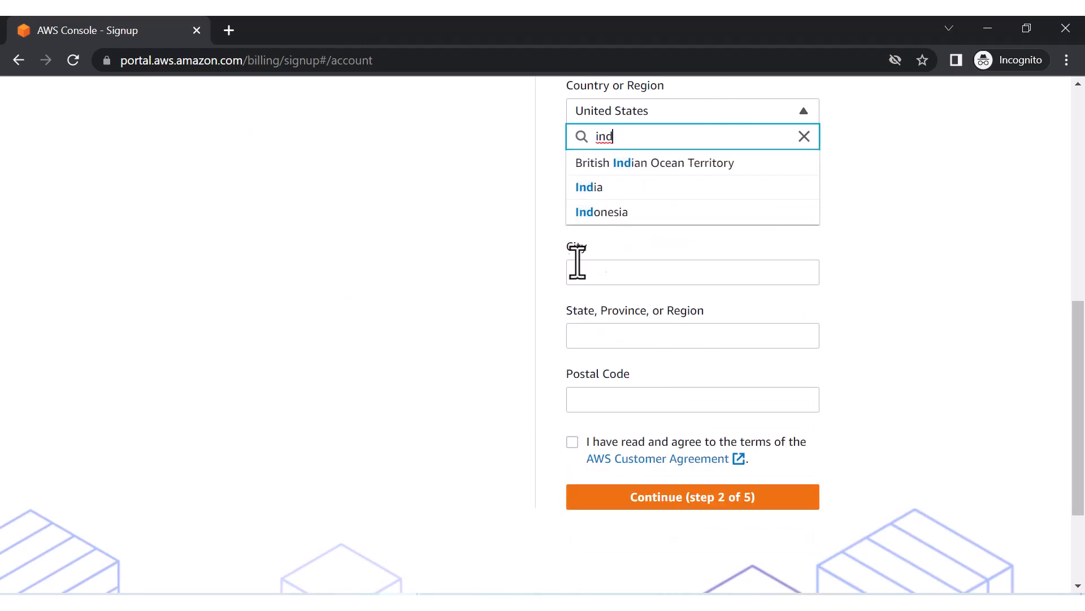
{"action": "left_click", "coordinate": [589, 187]}
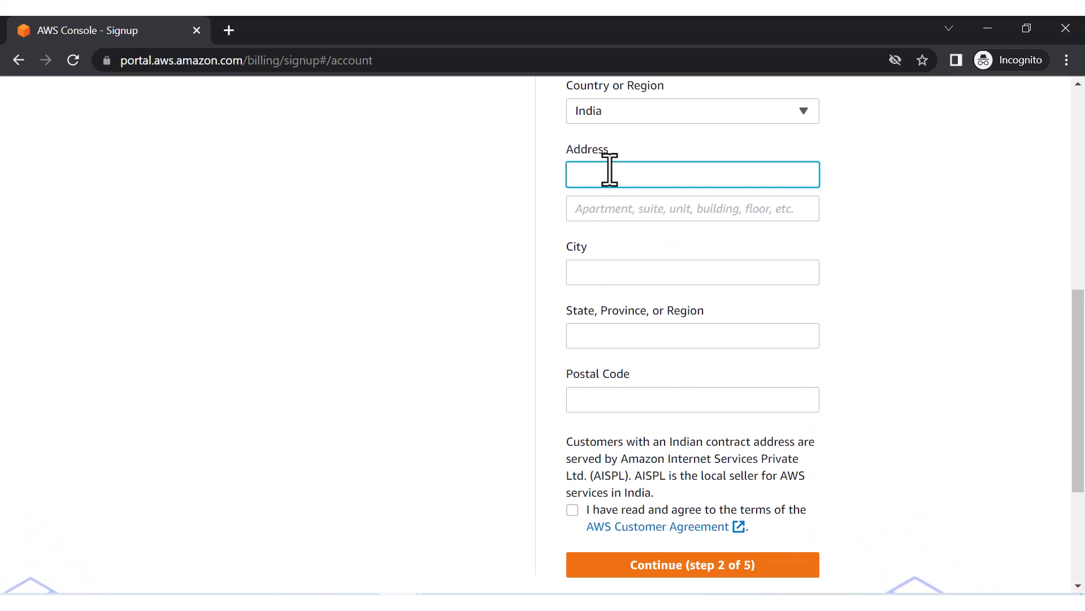
{"action": "type", "text": "test address"}
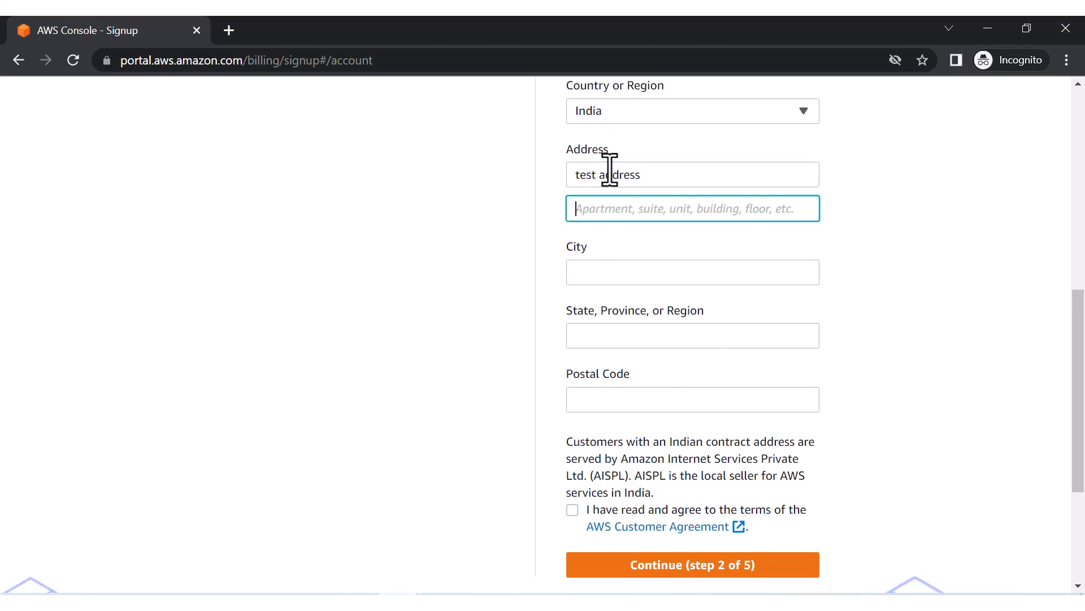
{"action": "type", "text": "test"}
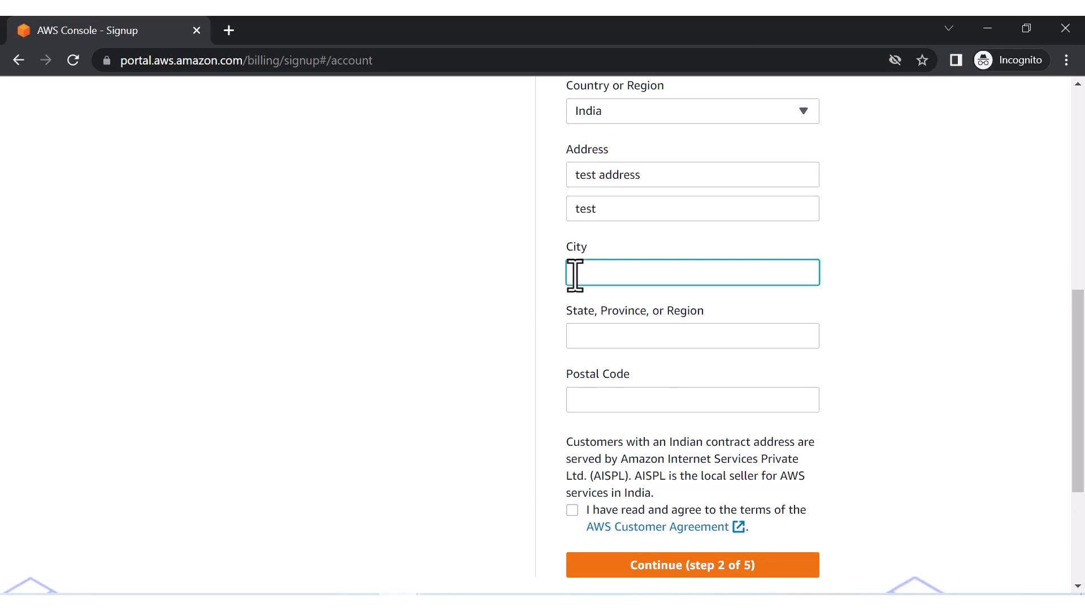
{"action": "type", "text": "mumbai"}
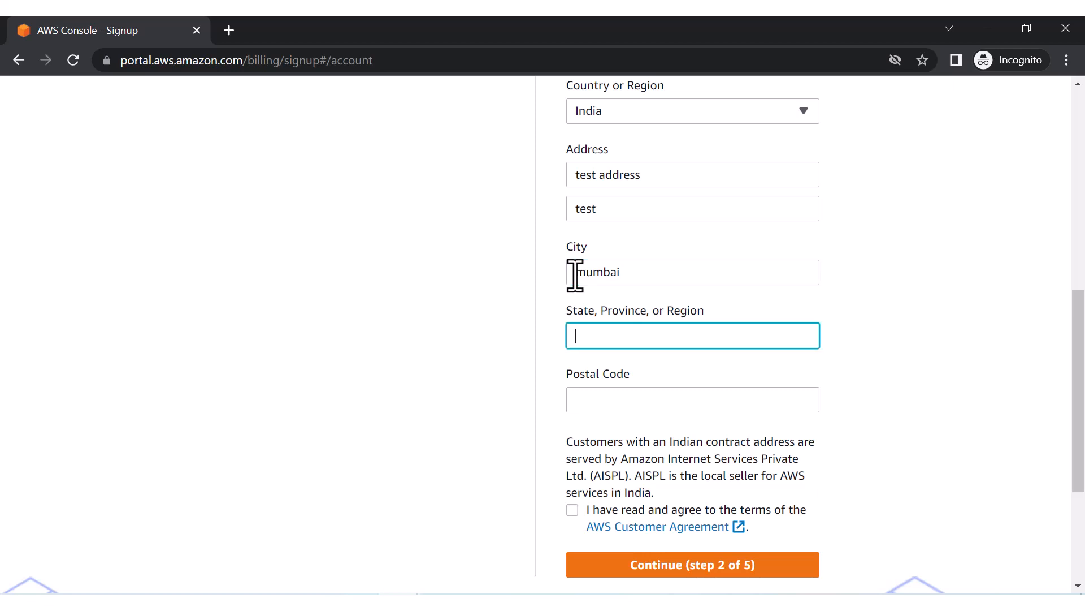
{"action": "type", "text": "maharastra"}
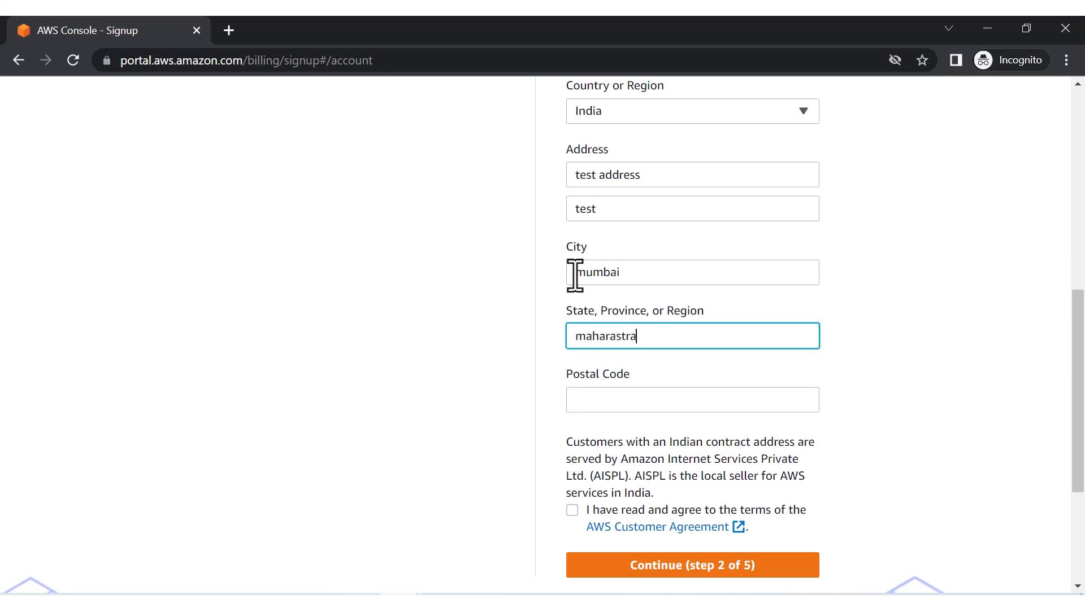
{"action": "type", "text": "400070"}
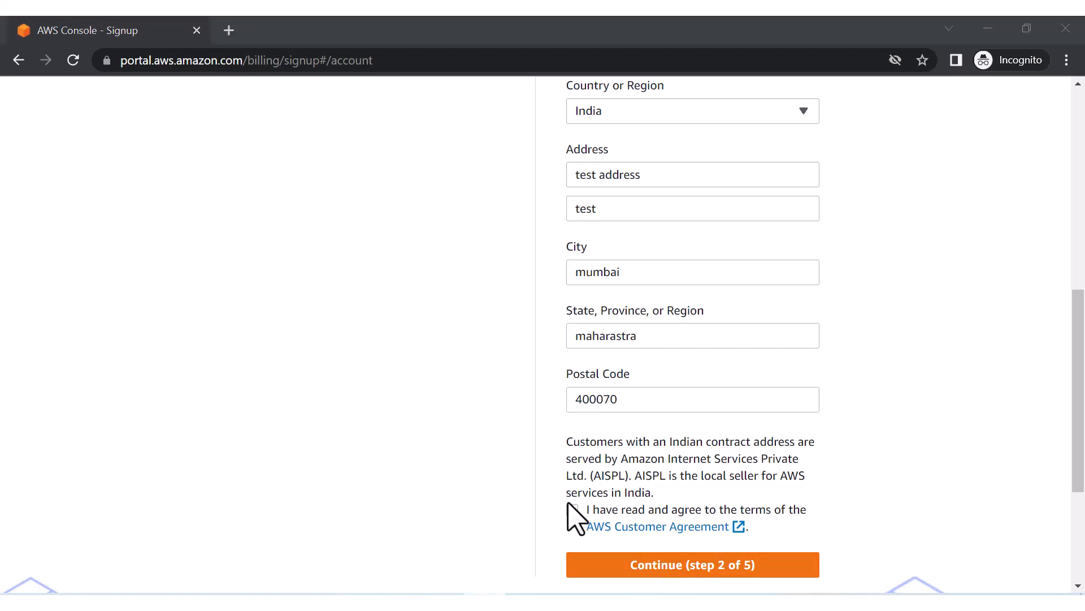
{"action": "left_click", "coordinate": [573, 510]}
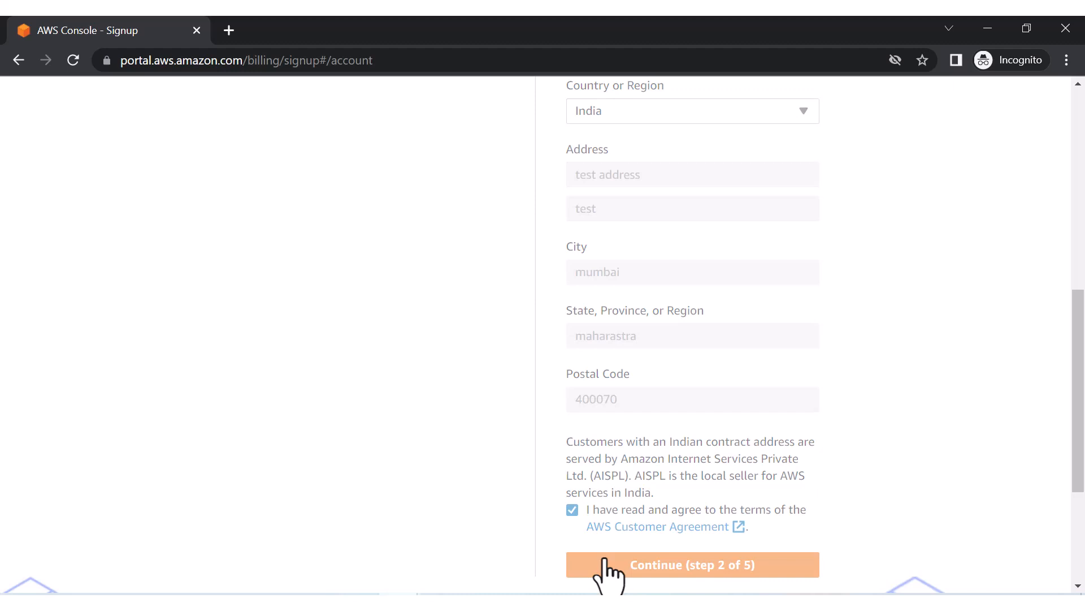
{"action": "left_click", "coordinate": [691, 565]}
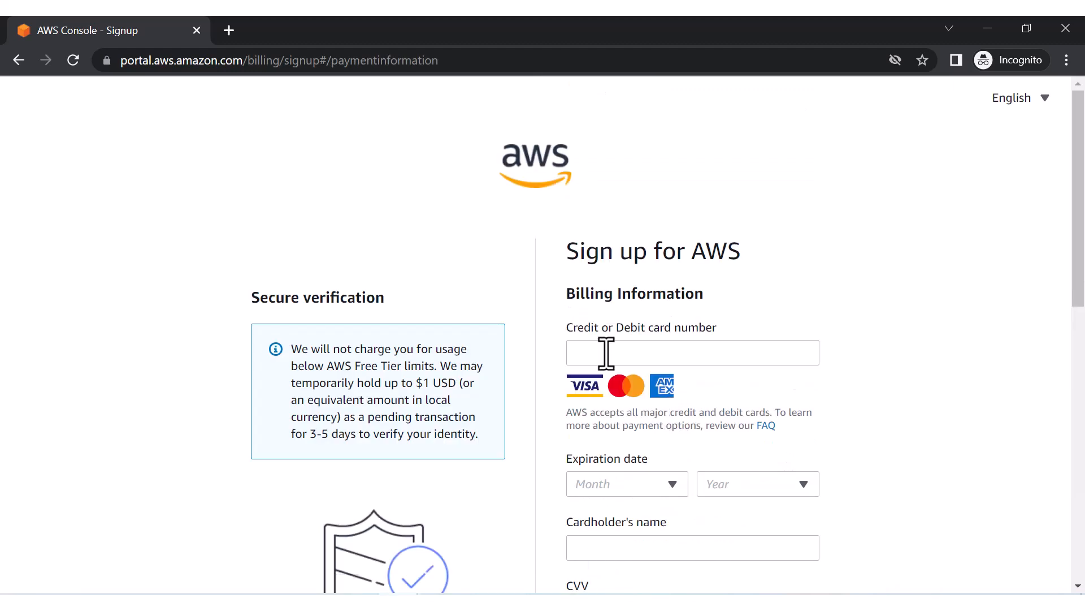
{"action": "mouse_move", "coordinate": [675, 319]}
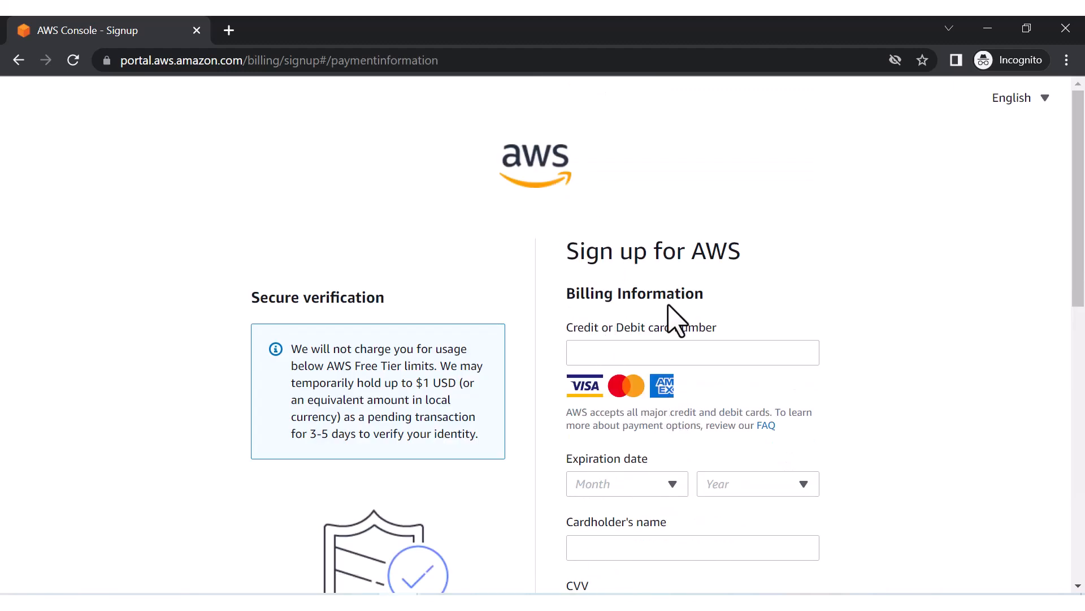
Enter the card details, answer No for PAN, and verify and continue.
{"action": "scroll", "scroll_direction": "down", "scroll_amount": 3}
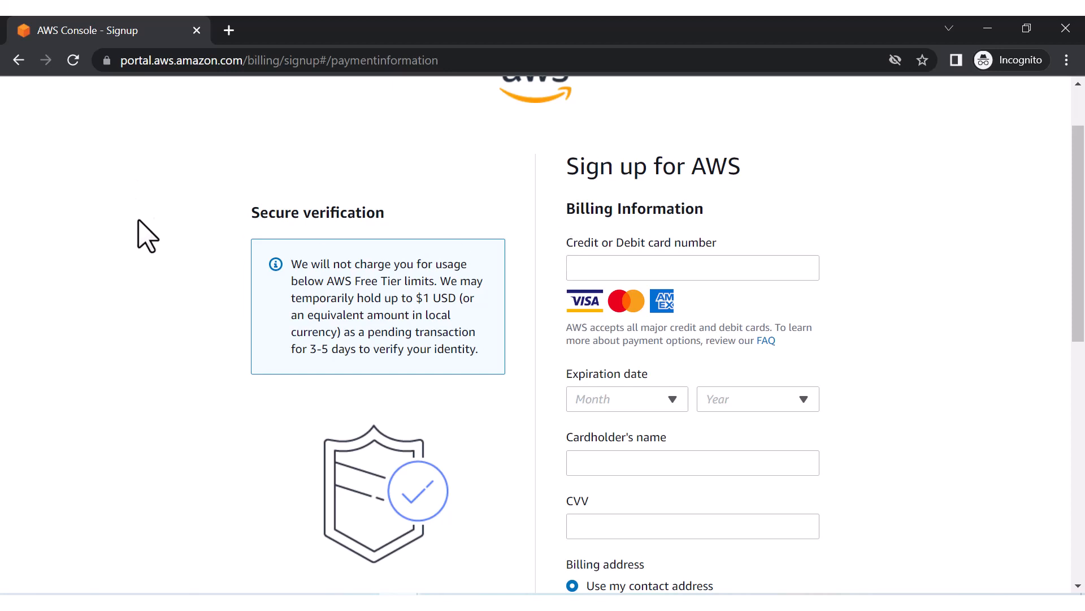
{"action": "scroll", "scroll_direction": "down", "scroll_amount": 3}
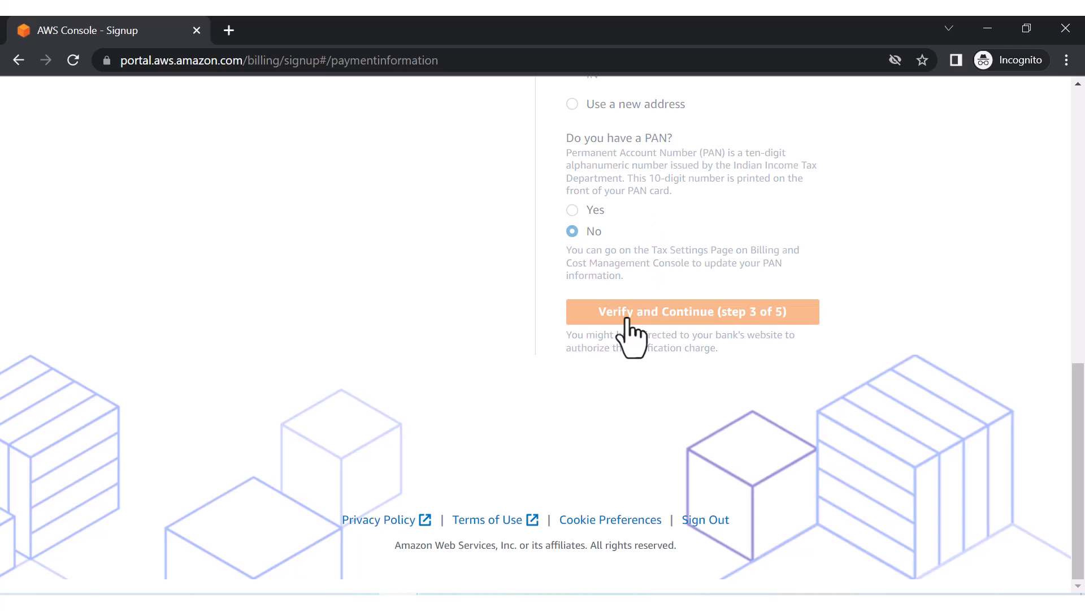
{"action": "mouse_move", "coordinate": [1051, 247]}
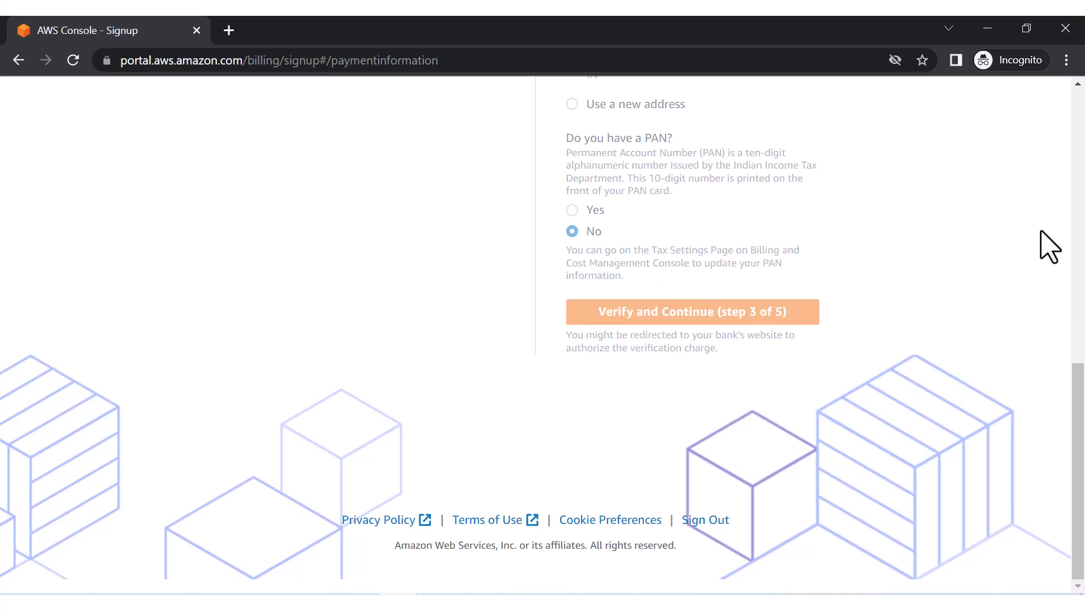
{"action": "left_click", "coordinate": [692, 311]}
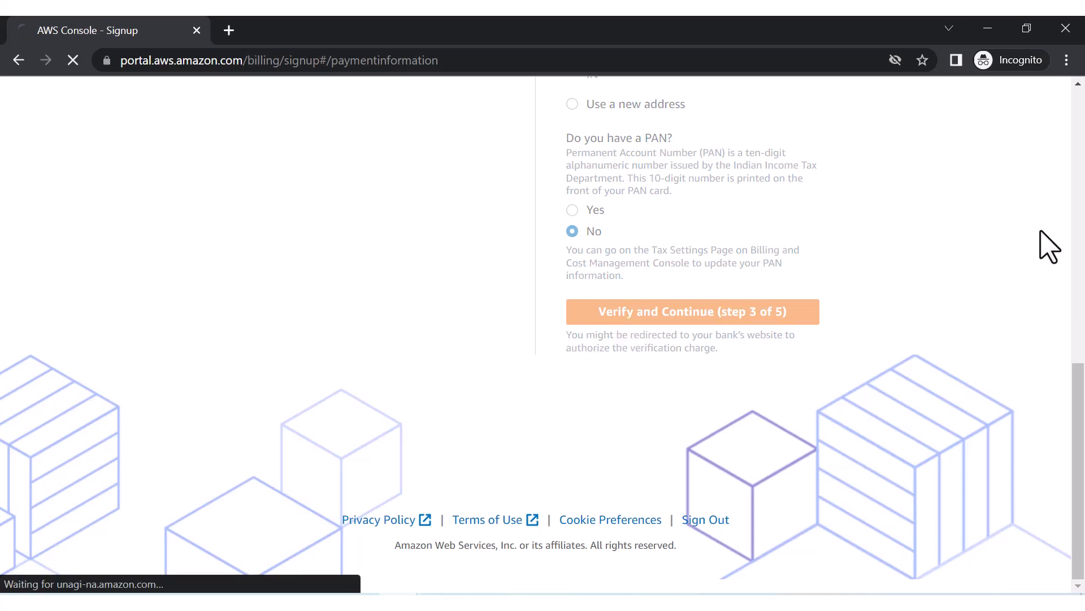
{"action": "left_click", "coordinate": [690, 311]}
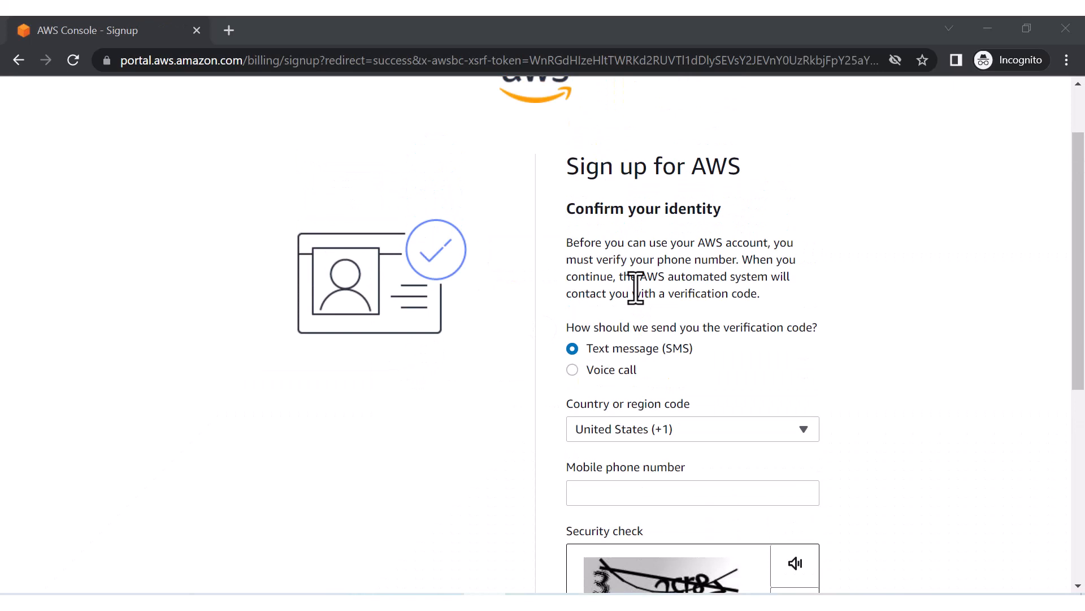
{"action": "mouse_move", "coordinate": [658, 336]}
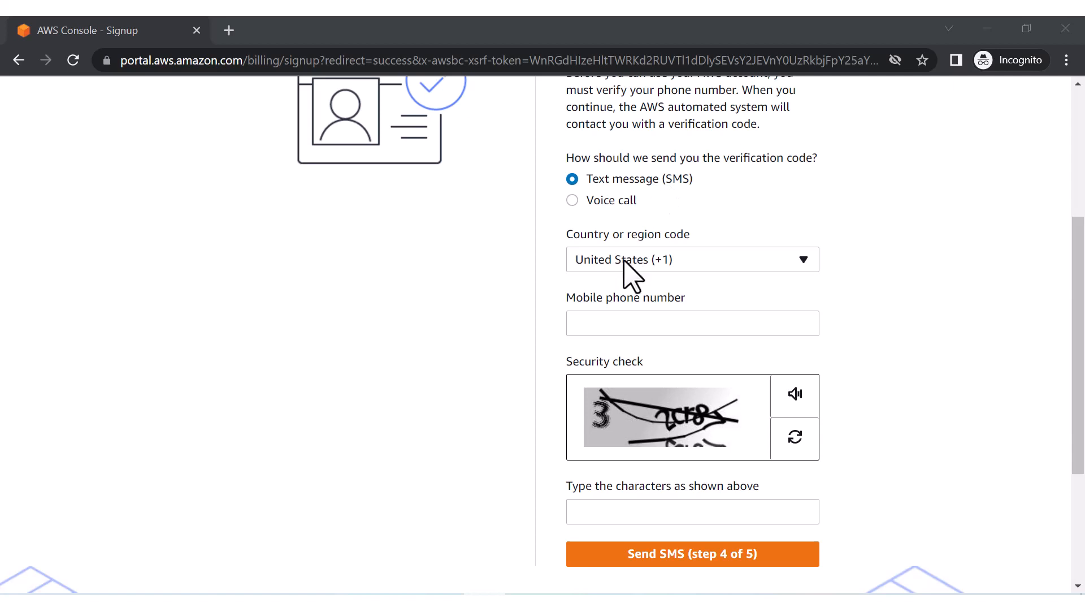
Choose India (+91), enter the phone number, send the SMS and submit its code.
{"action": "type", "text": "indi"}
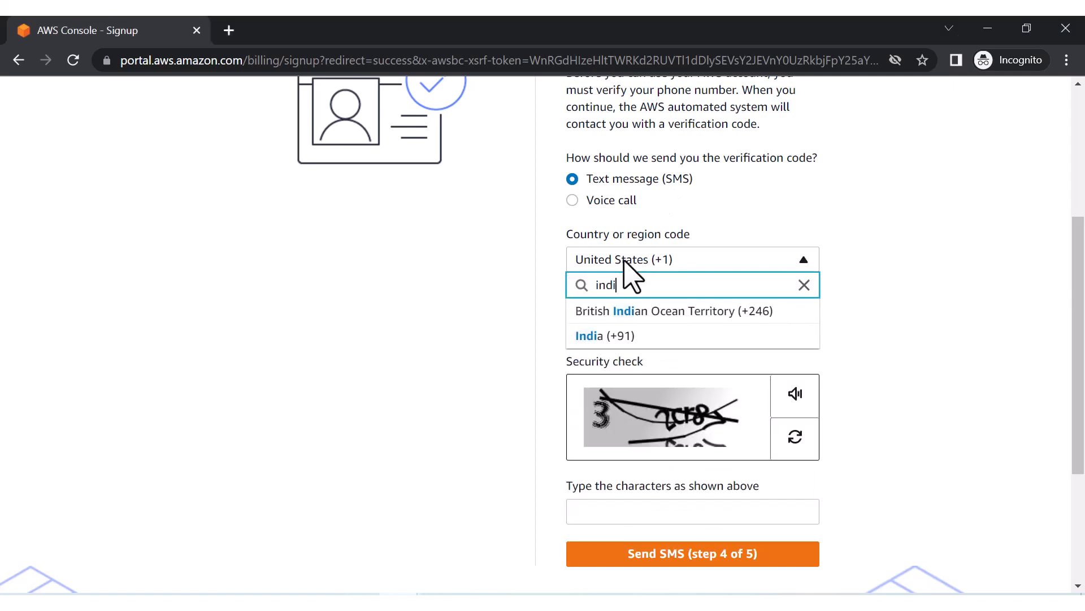
{"action": "left_click", "coordinate": [605, 335]}
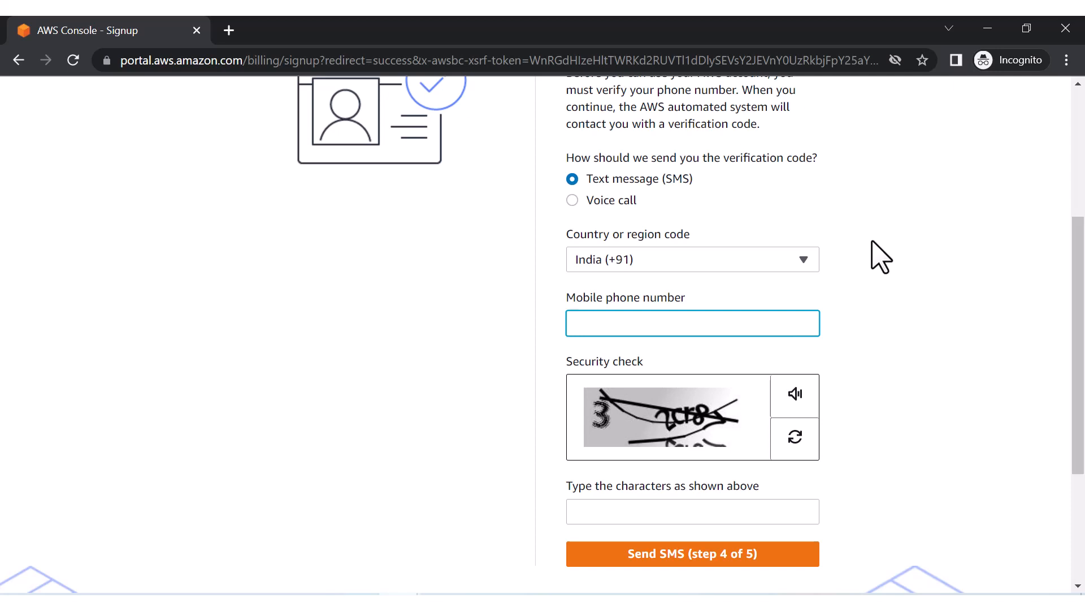
{"action": "left_click", "coordinate": [692, 323]}
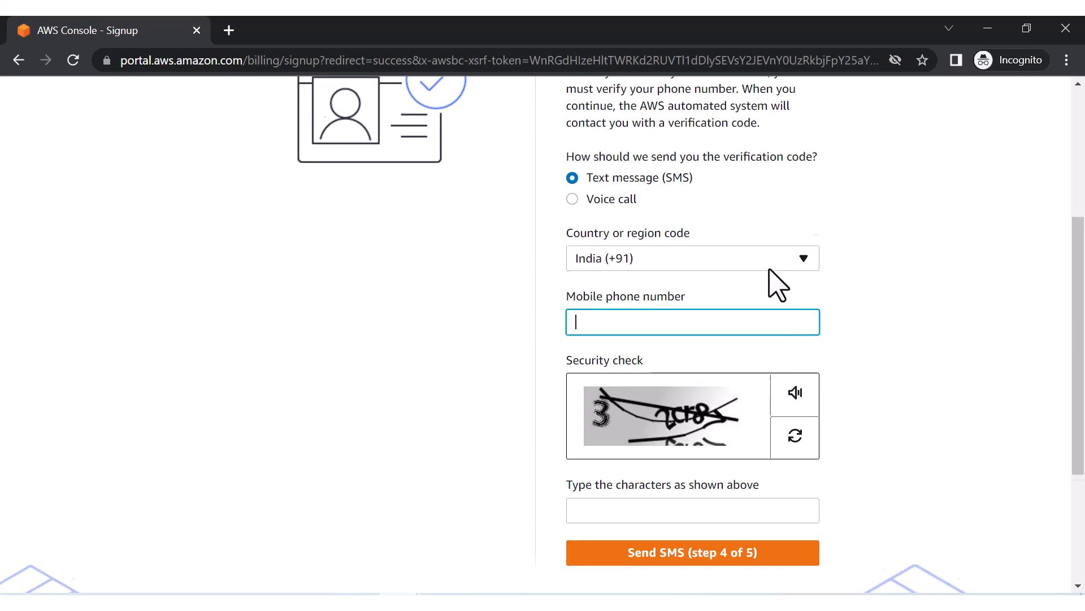
{"action": "left_click", "coordinate": [691, 551]}
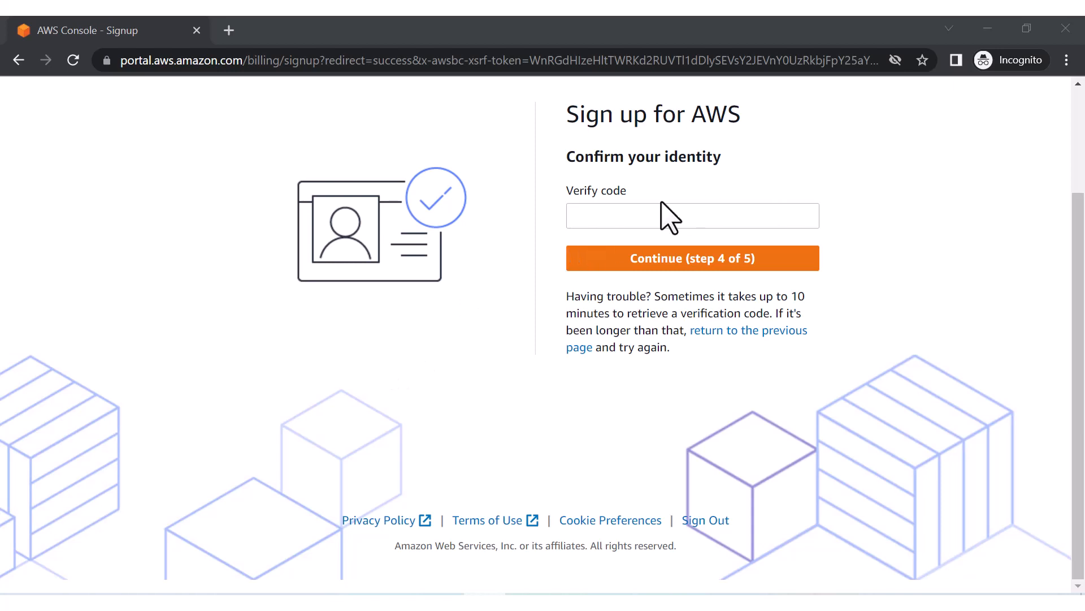
{"action": "mouse_move", "coordinate": [478, 281]}
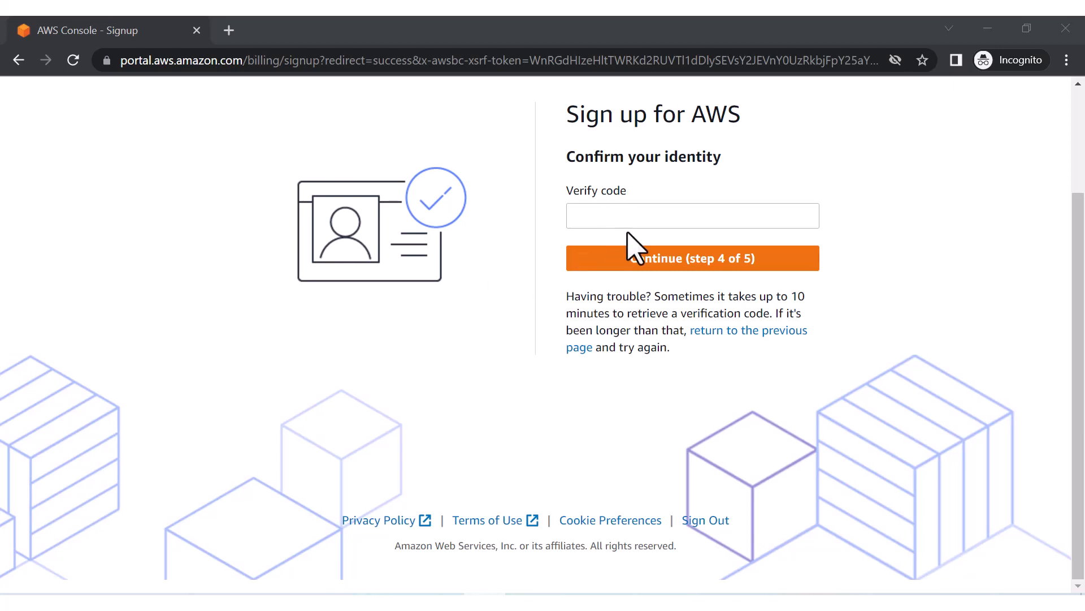
{"action": "left_click", "coordinate": [691, 258]}
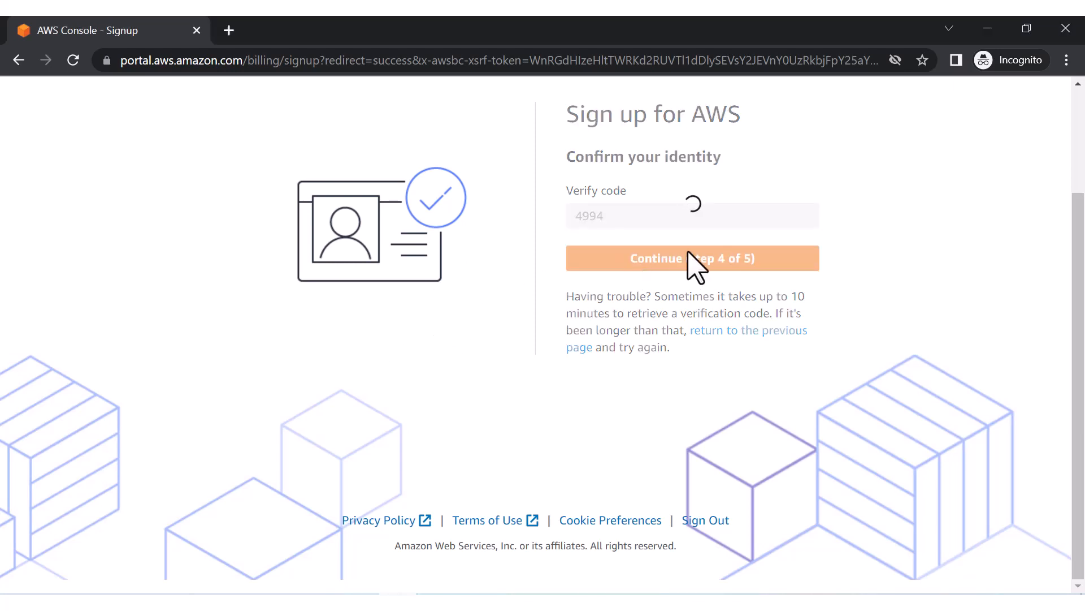
{"action": "left_click", "coordinate": [692, 258]}
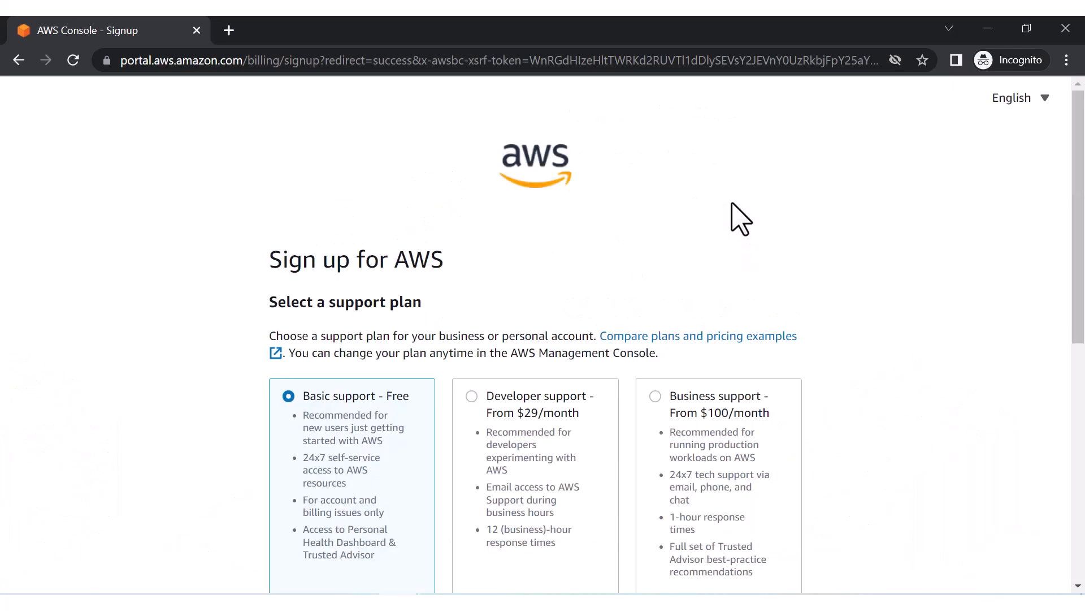
Finish sign-up with 'Basic support - Free' and go to Sign In to the Console.
{"action": "scroll", "scroll_direction": "down", "scroll_amount": 3}
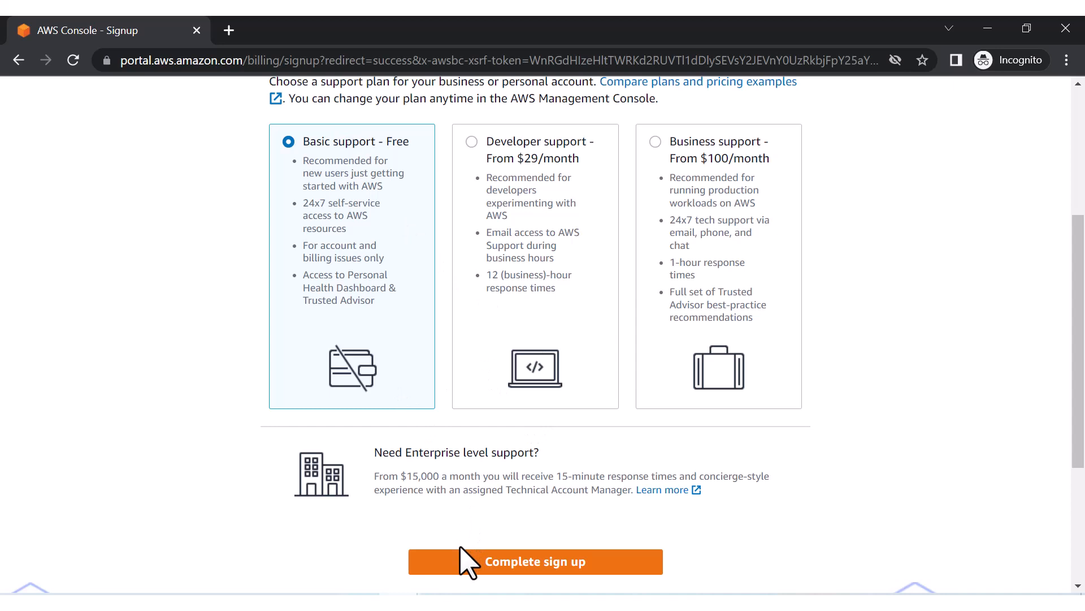
{"action": "left_click", "coordinate": [535, 561]}
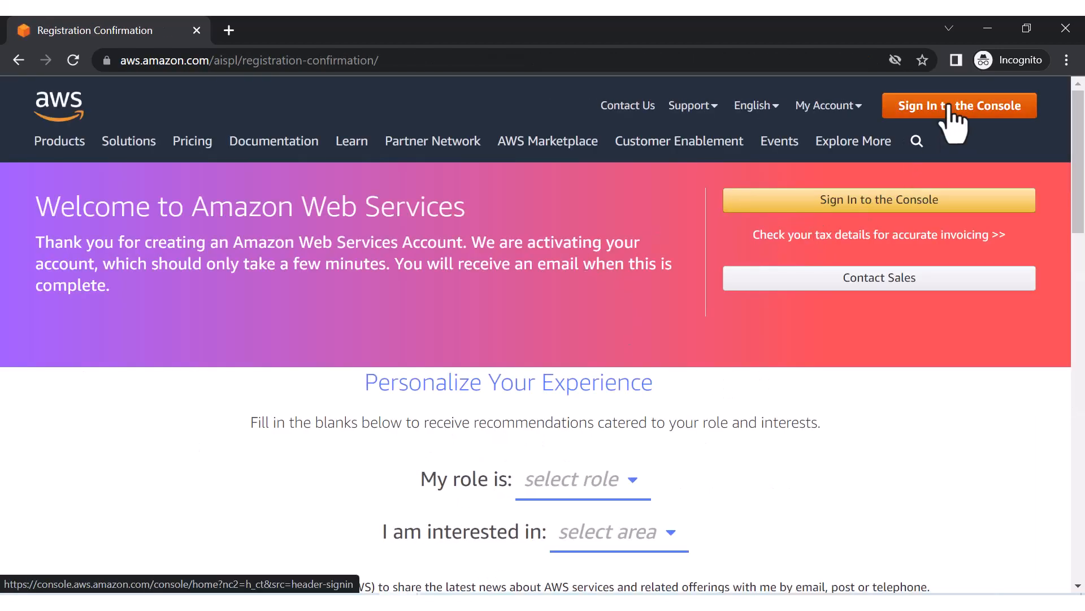
{"action": "left_click", "coordinate": [960, 106]}
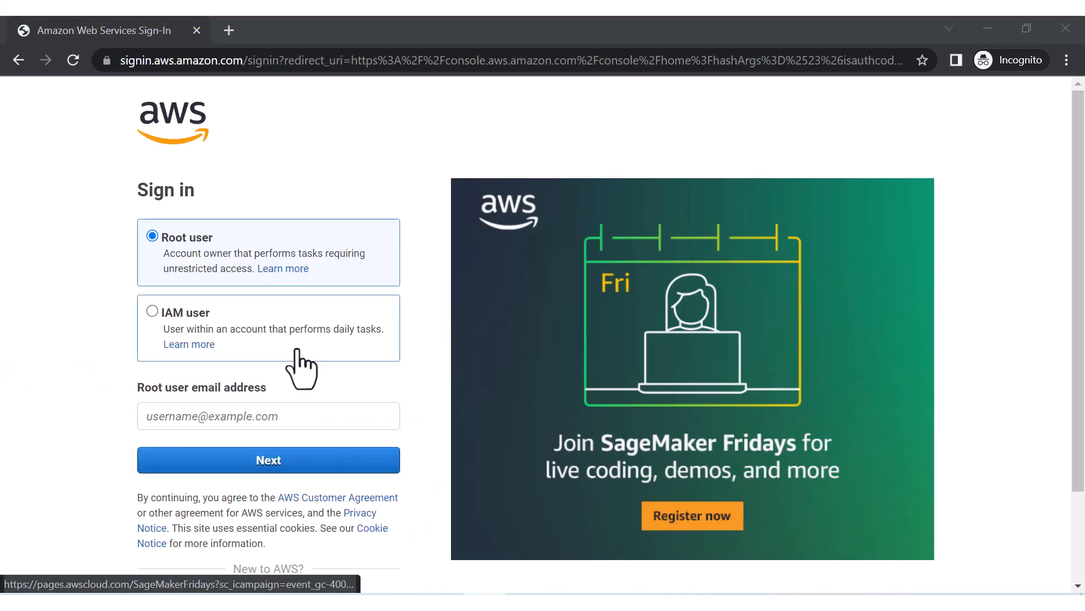
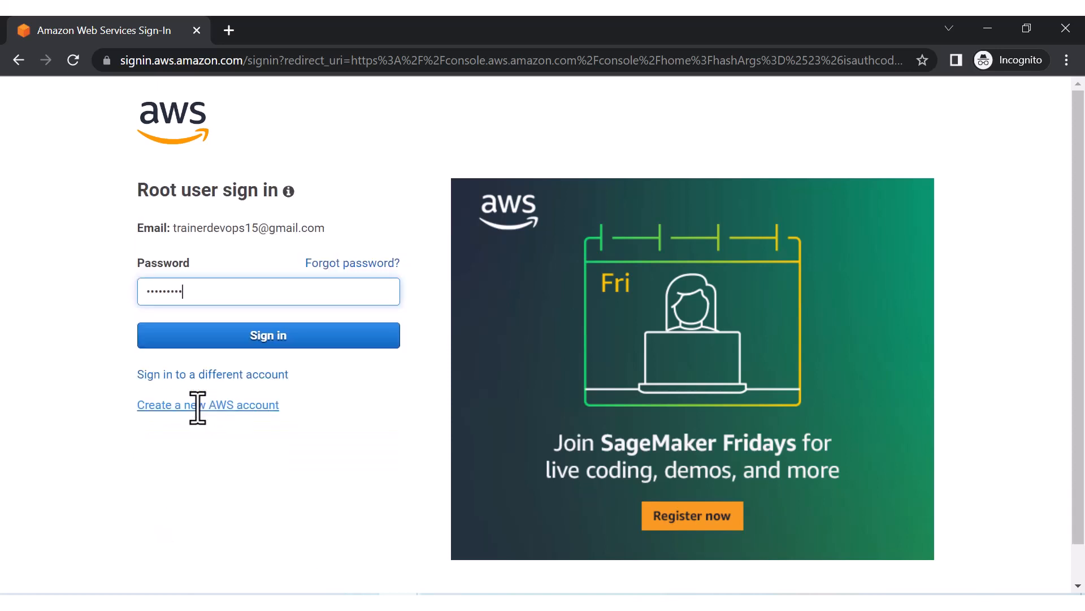
Sign in as root user with the trainerd email and the account password.
{"action": "left_click", "coordinate": [268, 335]}
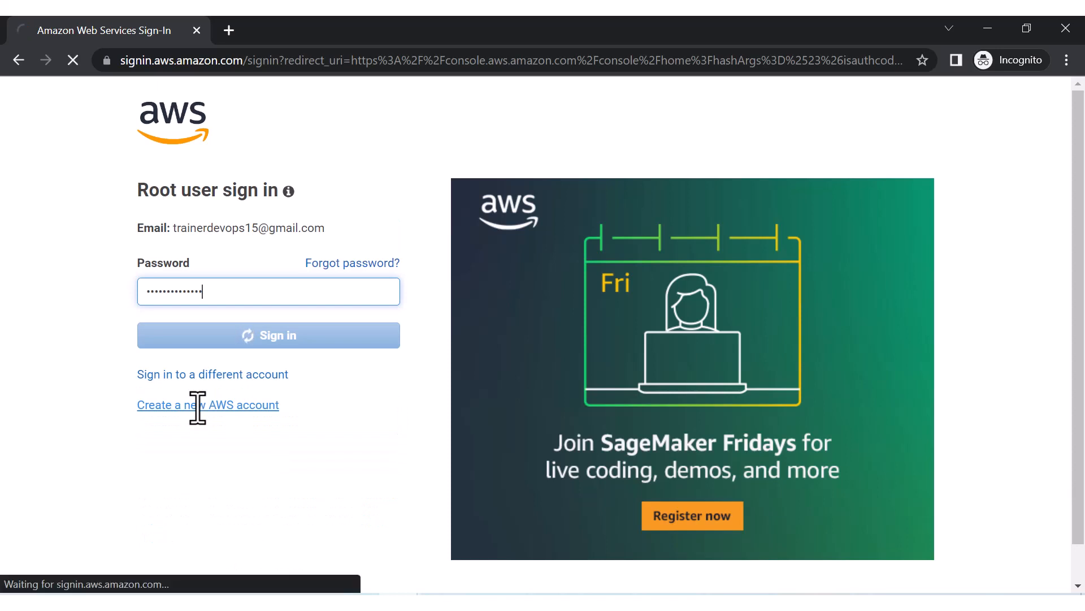
{"action": "left_click", "coordinate": [268, 335]}
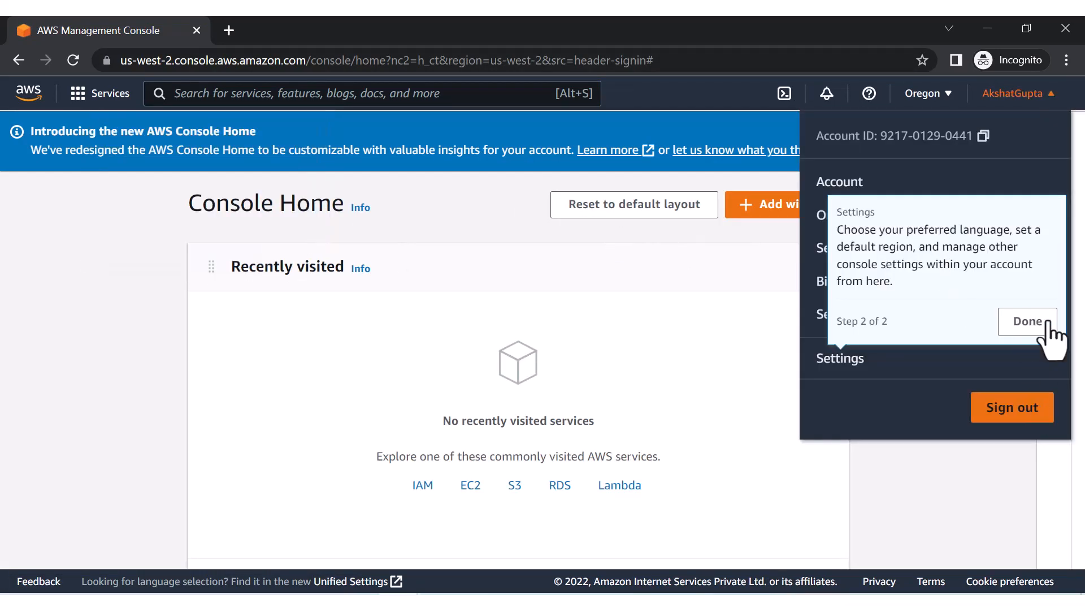
Dismiss the final welcome tour tooltip with Done, leaving Console Home clear.
{"action": "left_click", "coordinate": [1027, 320]}
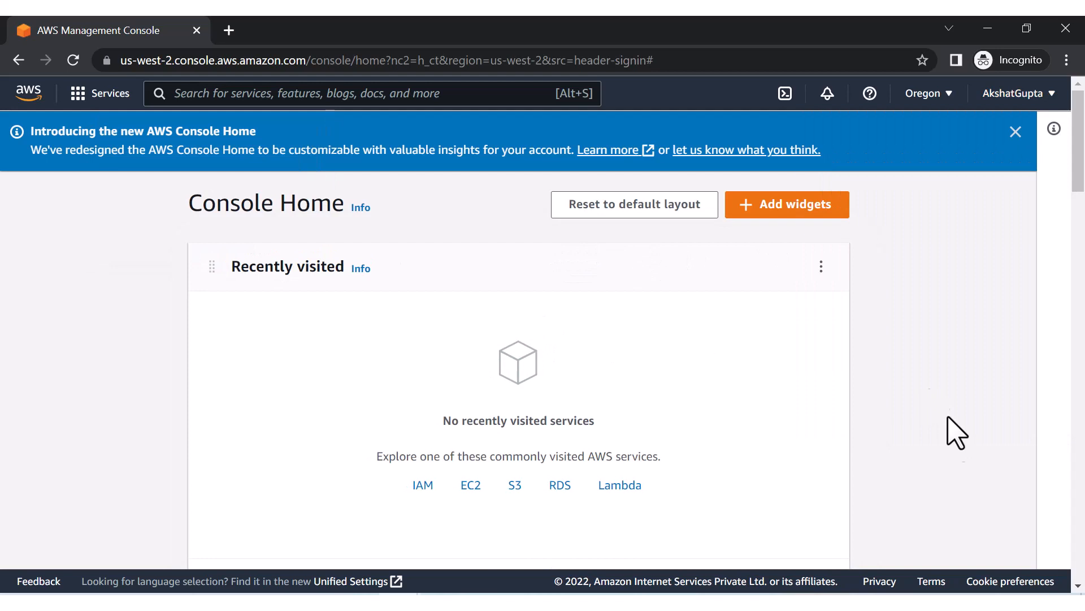
{"action": "mouse_move", "coordinate": [262, 320]}
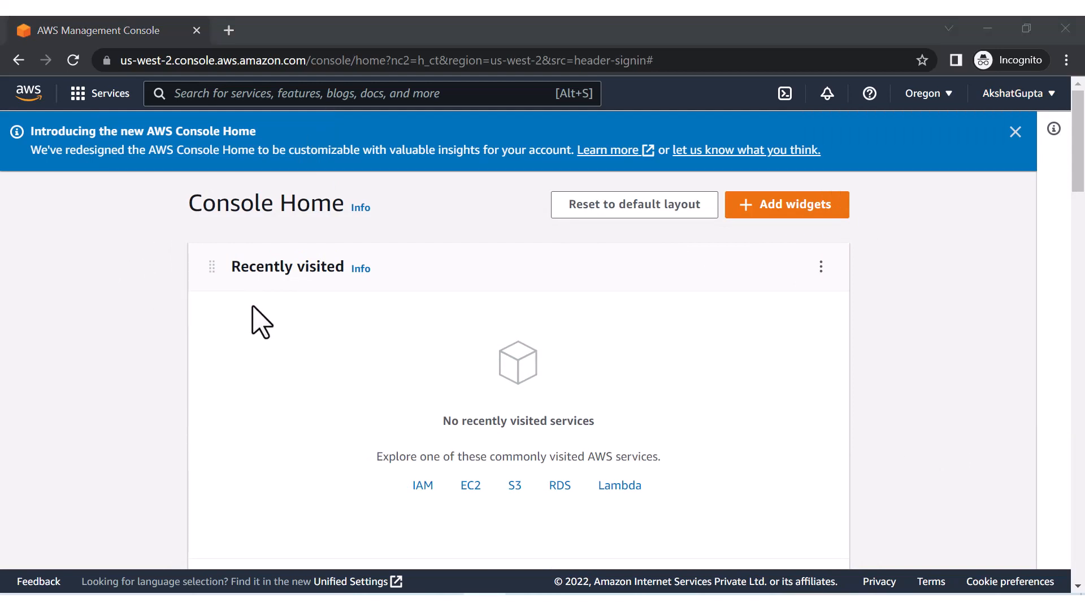